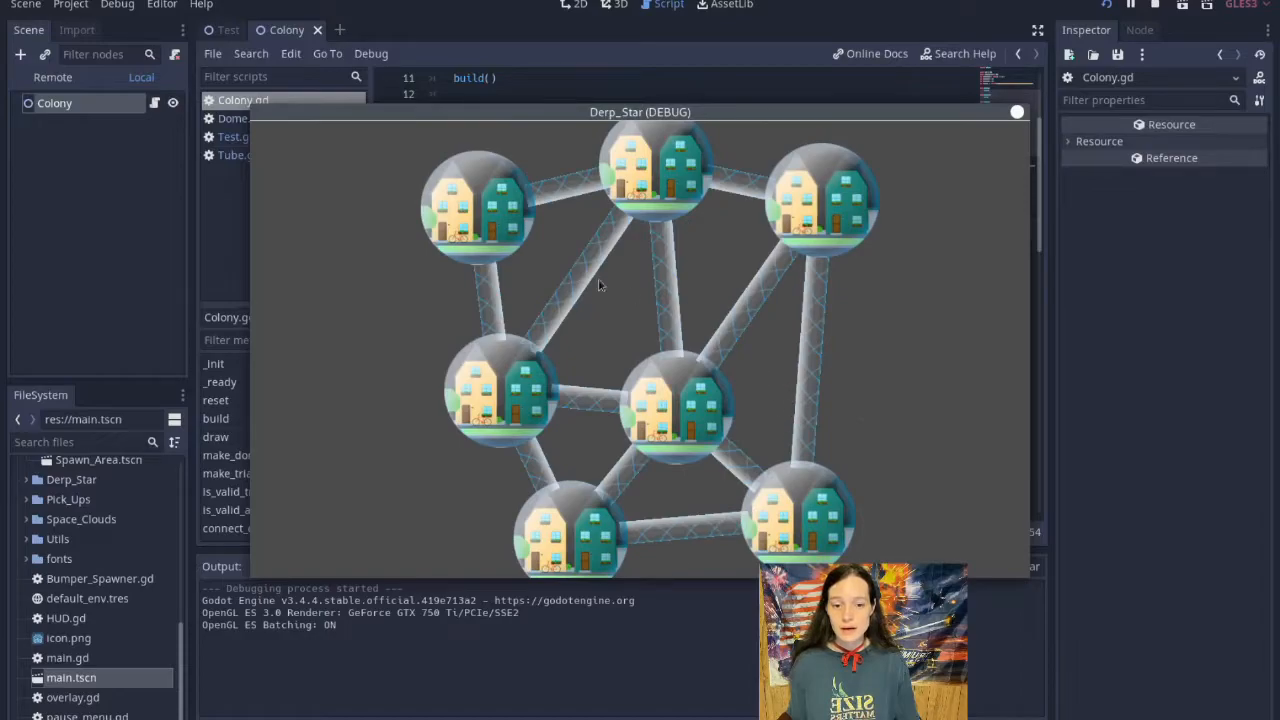
# Stop the running Derp_Star colony demo and return to the editor.
pyautogui.click(230, 30)
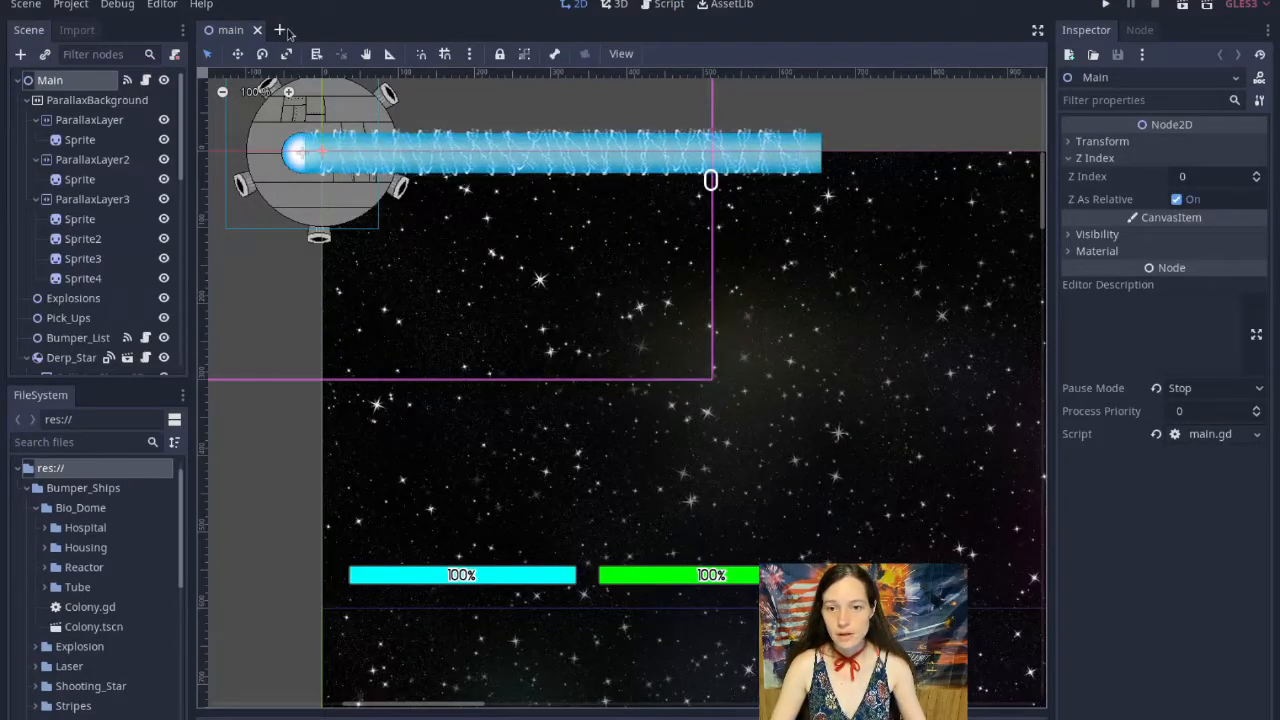
# Start a new Test scene with a Camera2D set as the current camera.
pyautogui.click(372, 30)
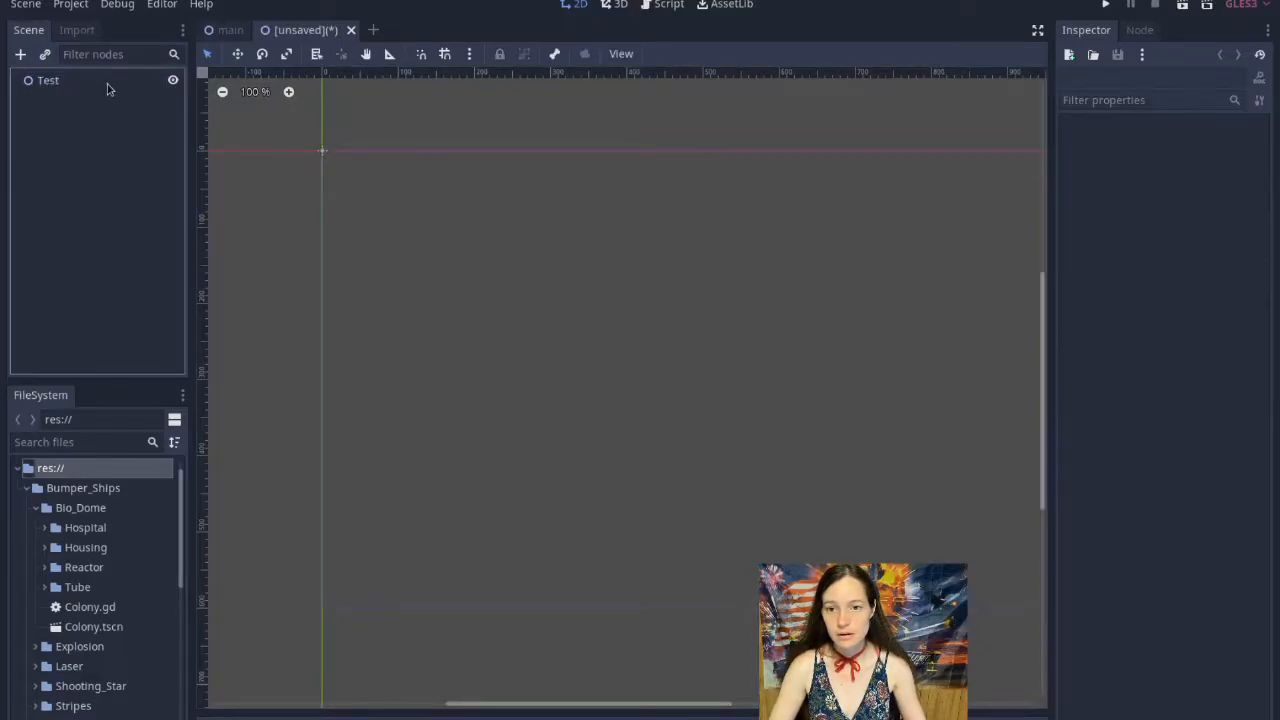
pyautogui.click(20, 54)
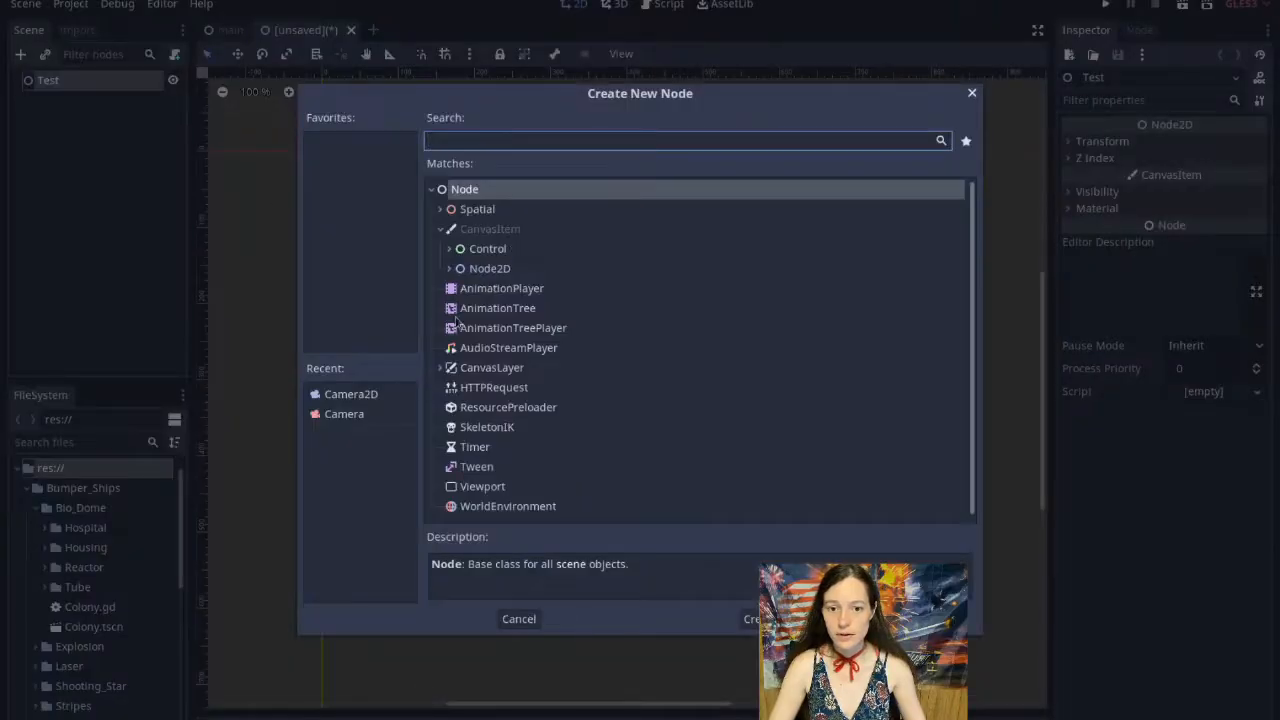
pyautogui.click(752, 618)
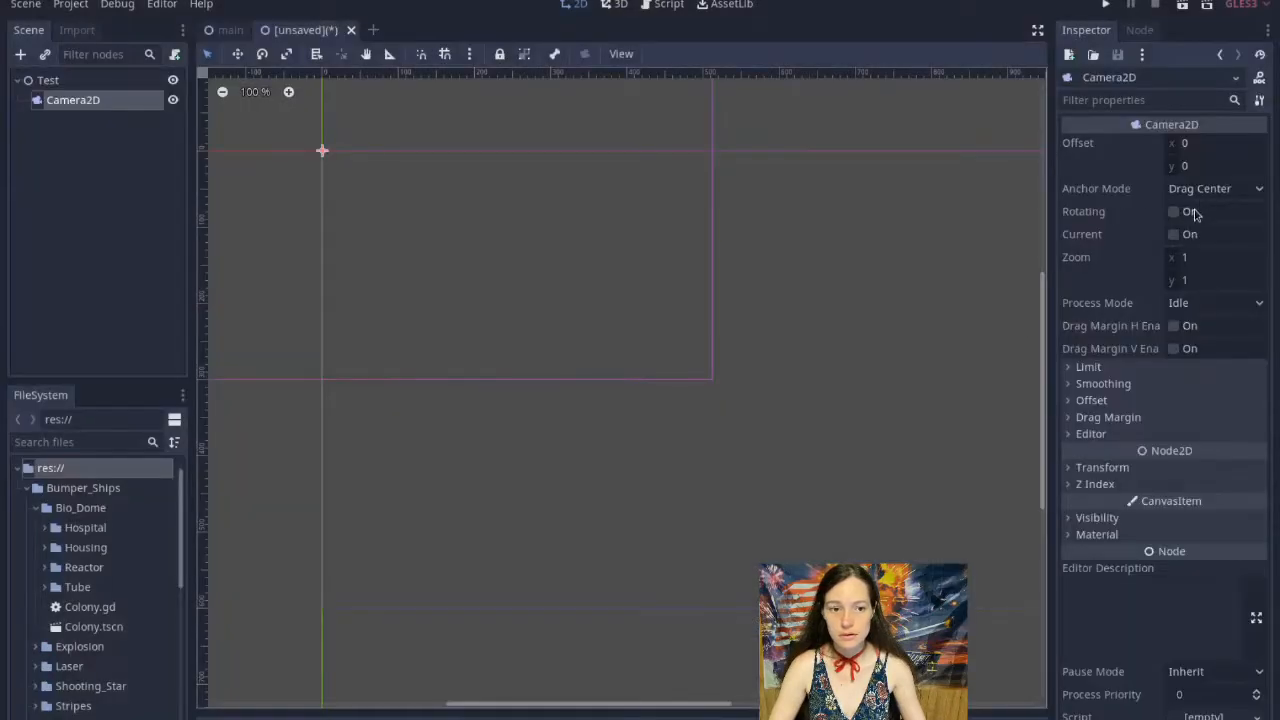
pyautogui.click(1174, 234)
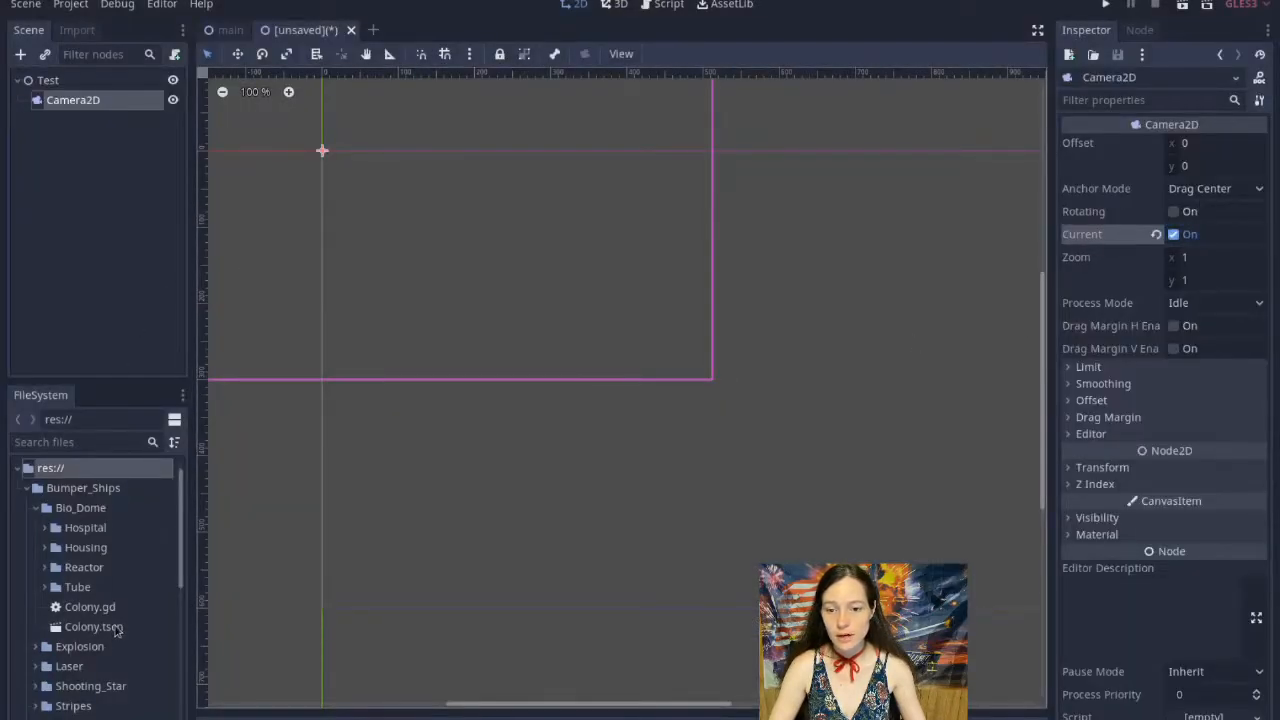
# Instance Colony.tscn and attach a new Test.gd script that randomizes and reloads on accept.
pyautogui.doubleClick(92, 626)
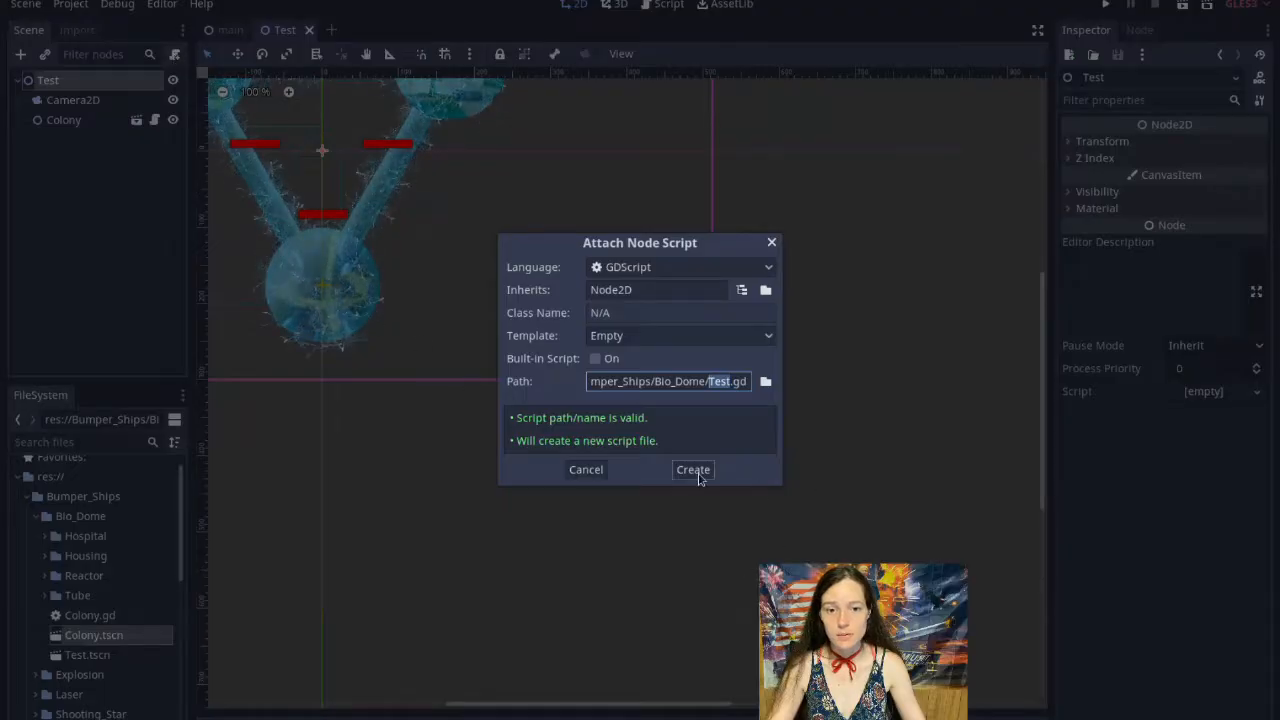
pyautogui.click(692, 468)
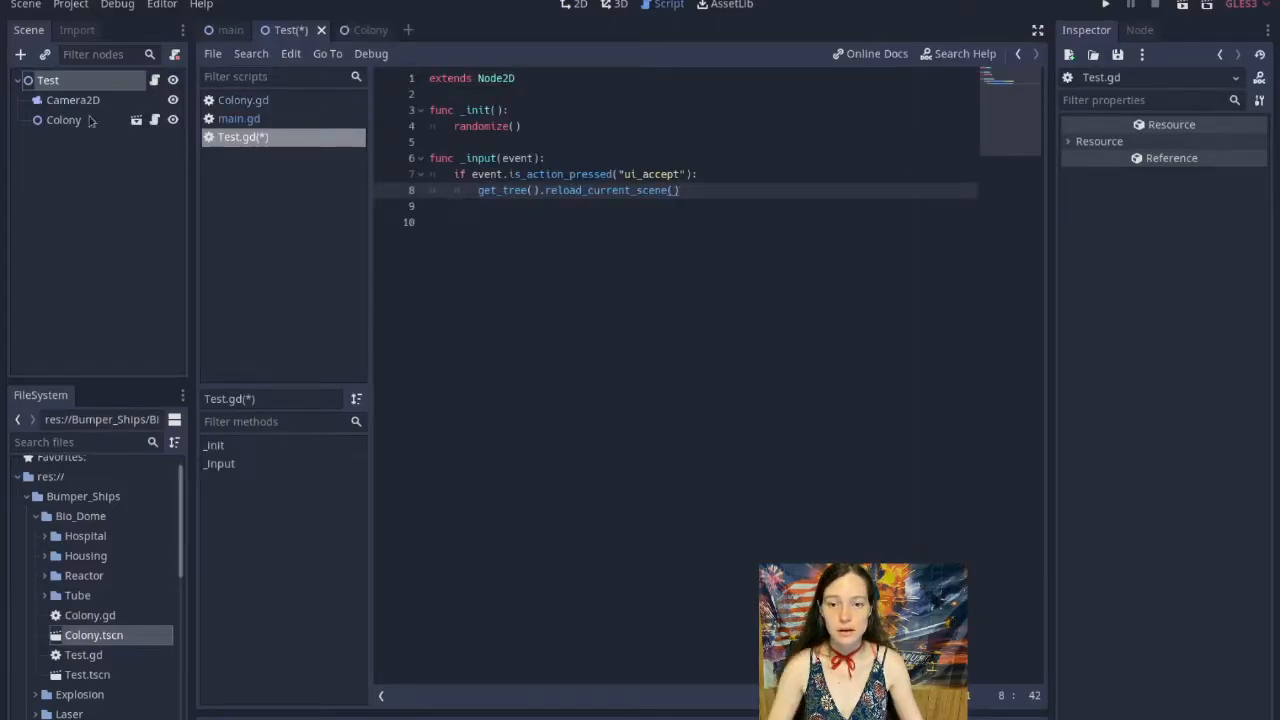
# Delete the handmade tube and dome nodes from the Colony scene.
pyautogui.click(354, 30)
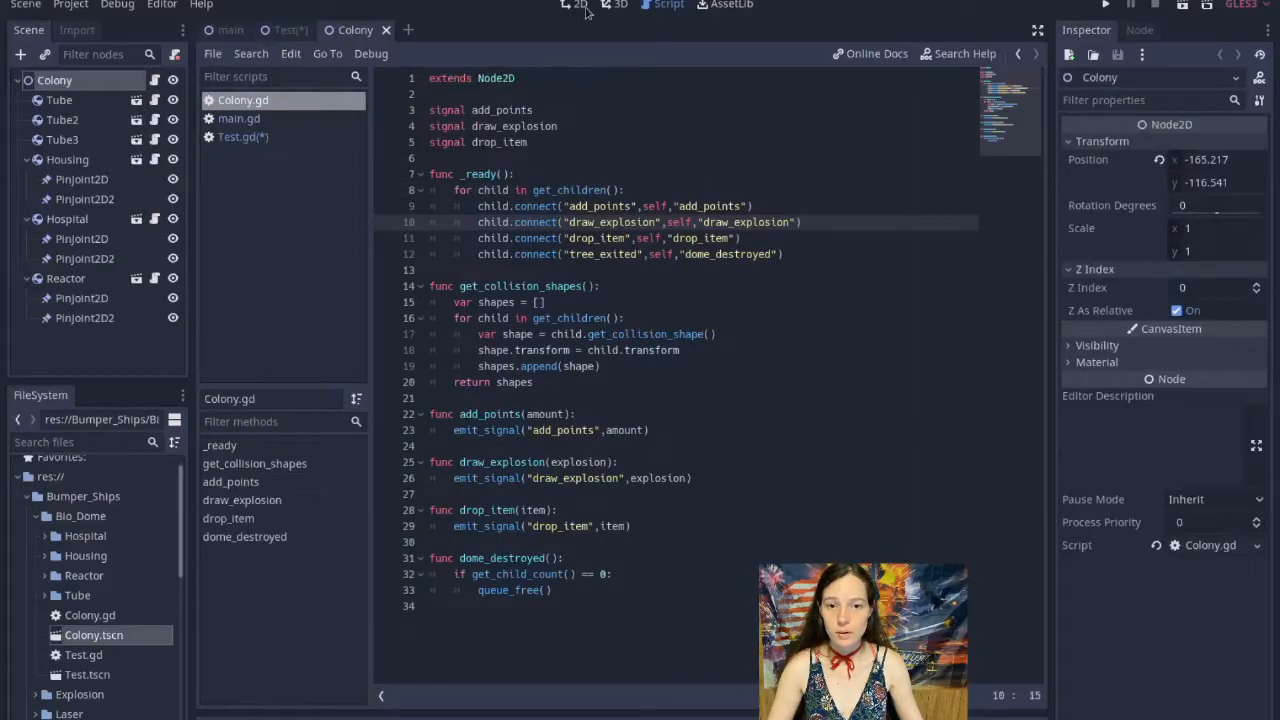
pyautogui.click(578, 6)
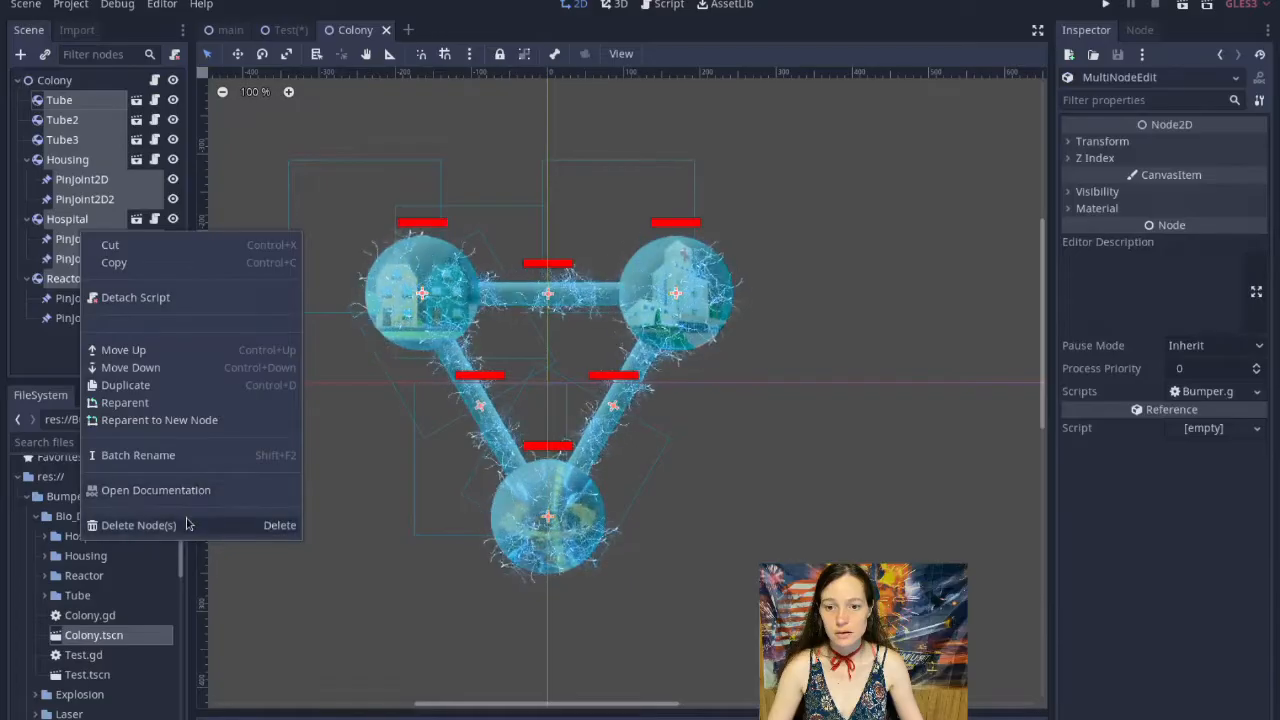
pyautogui.click(138, 524)
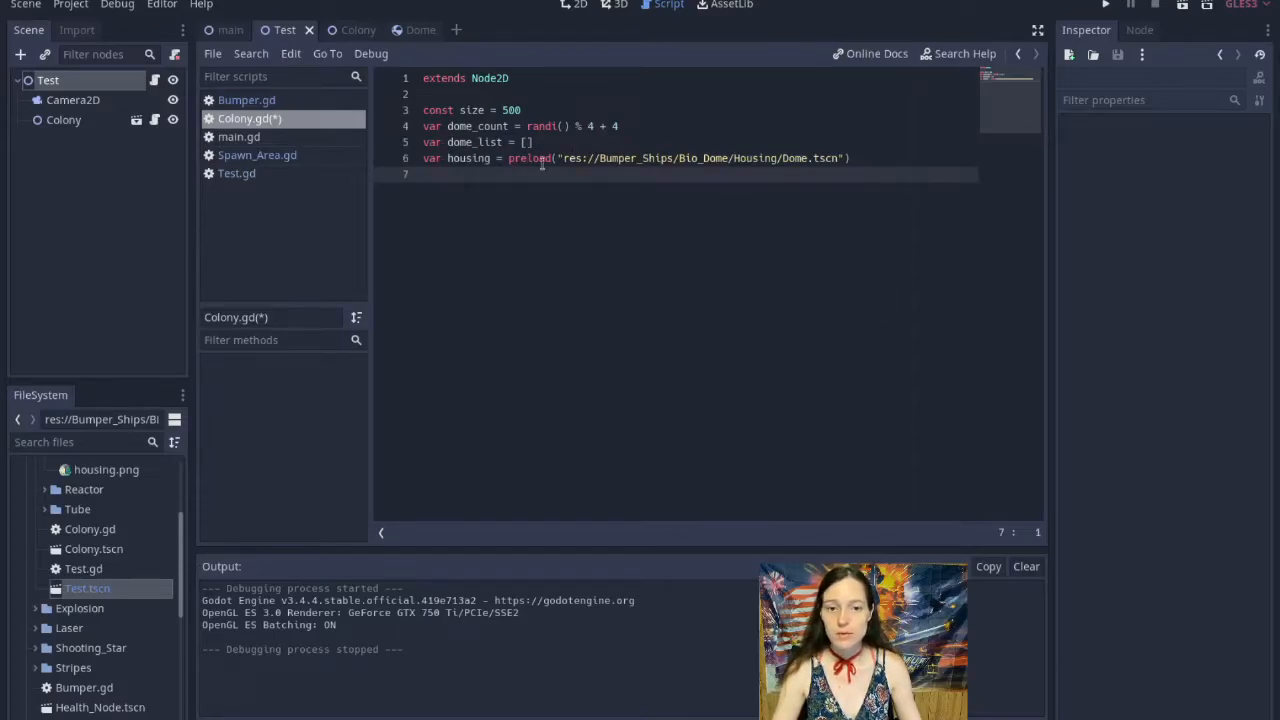
# Write _init calling build, _ready calling draw, and a build function instancing domes.
pyautogui.write('func _init():')
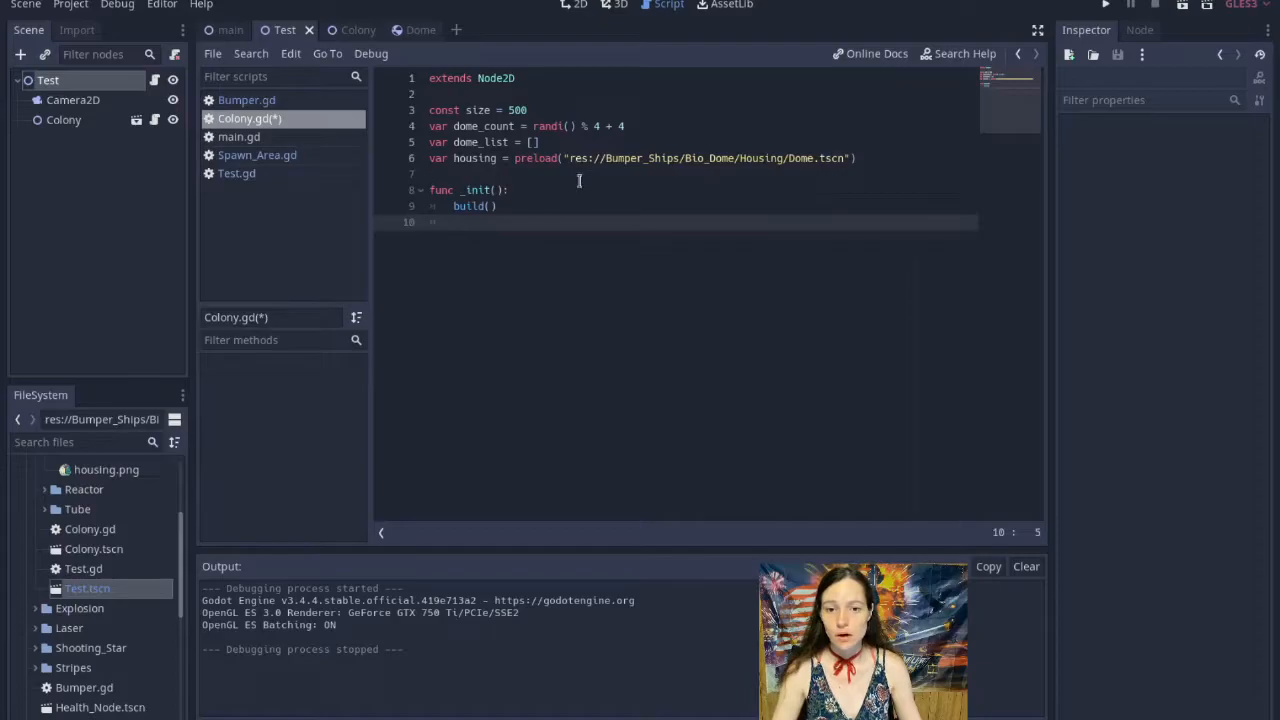
pyautogui.write('func _ready():')
pyautogui.write('draw(')
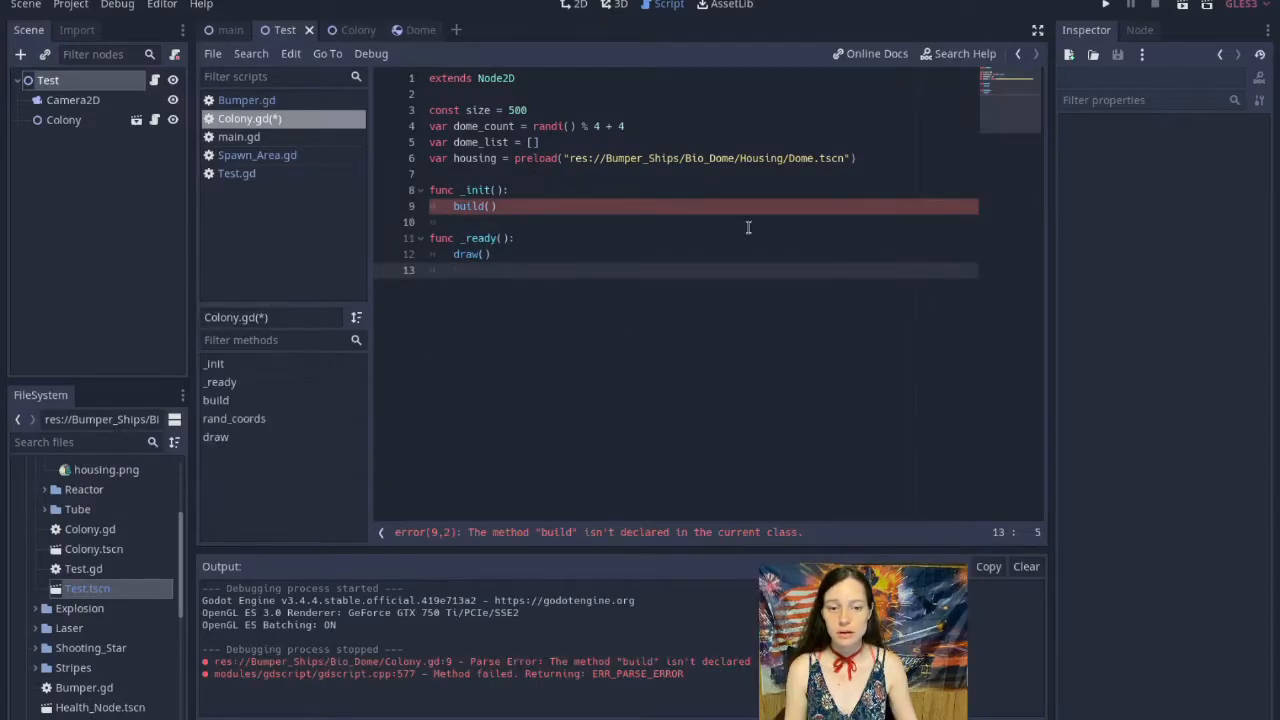
pyautogui.write('func build():')
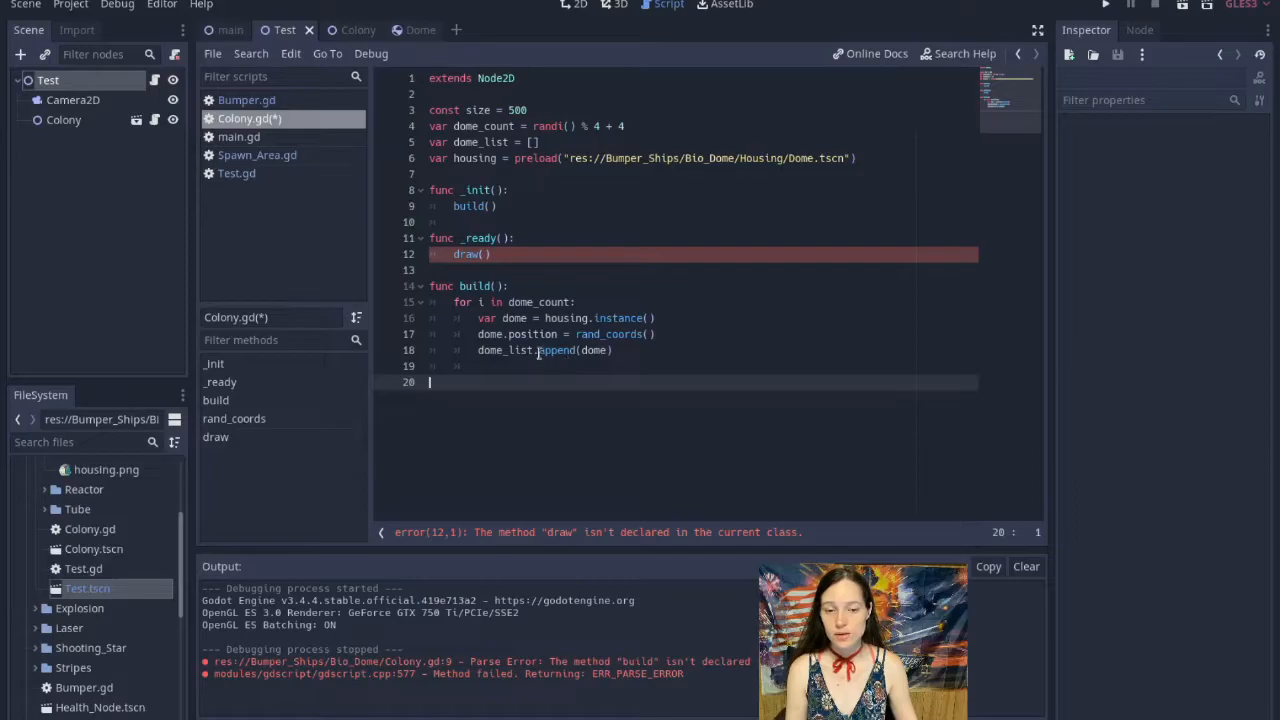
pyautogui.moveTo(808, 386)
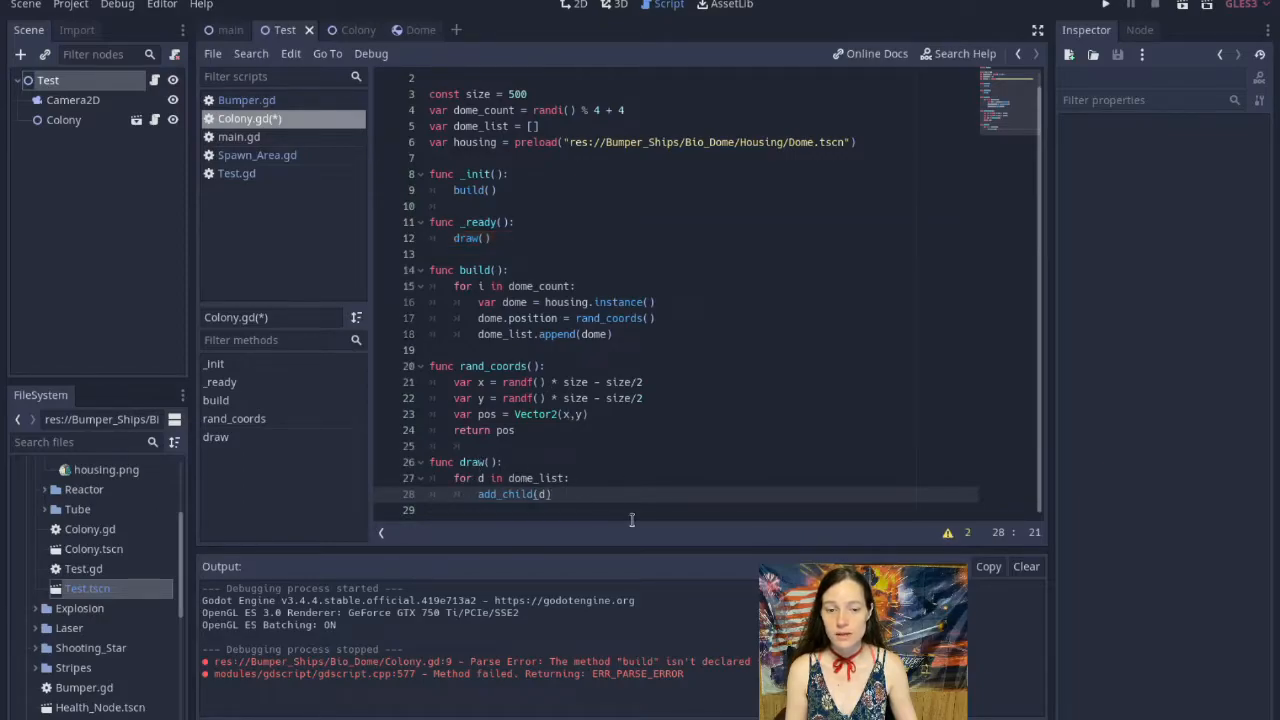
pyautogui.moveTo(752, 460)
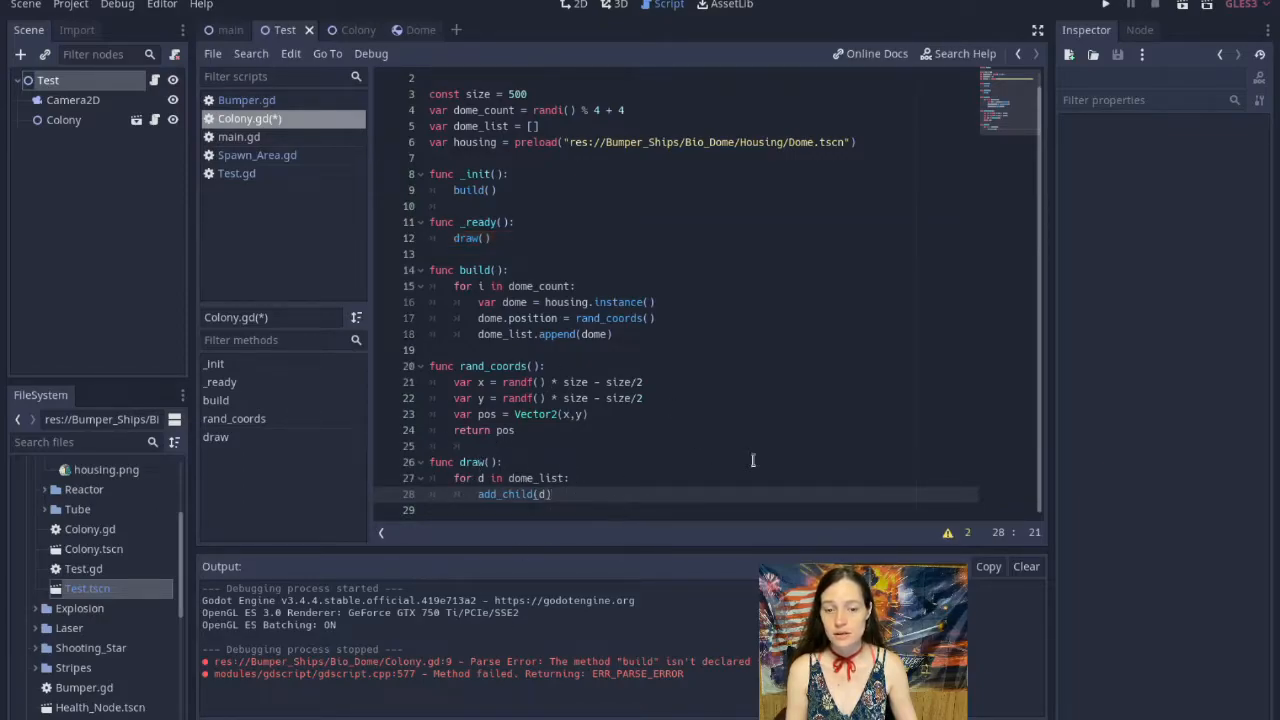
# Add rand_coords and is_valid_coords so dome positions too close to others are retried.
pyautogui.click(1130, 4)
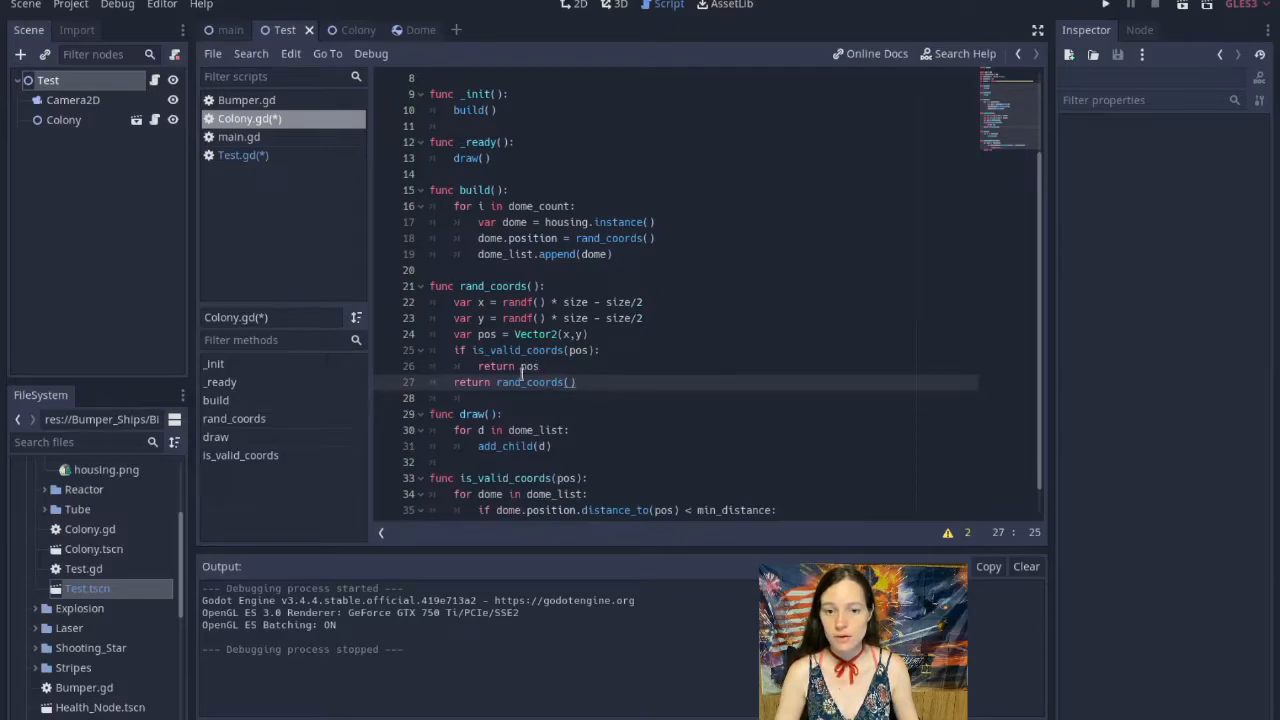
pyautogui.click(596, 382)
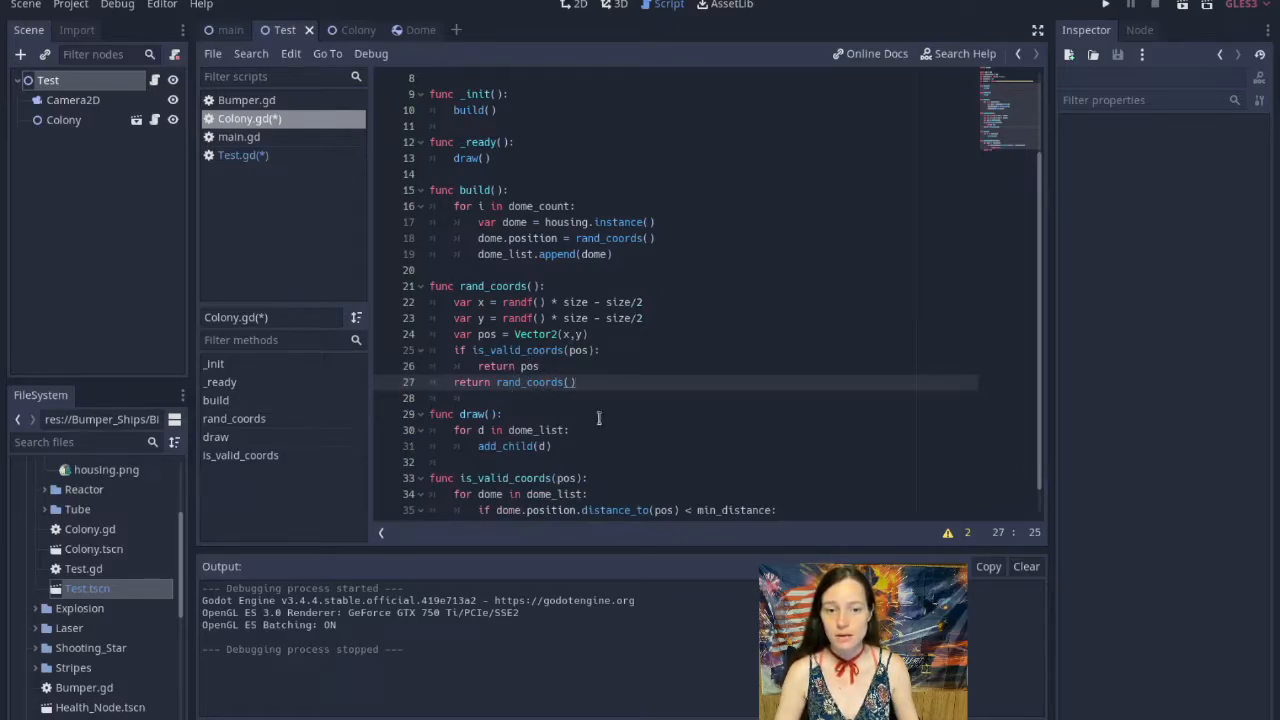
pyautogui.click(1104, 4)
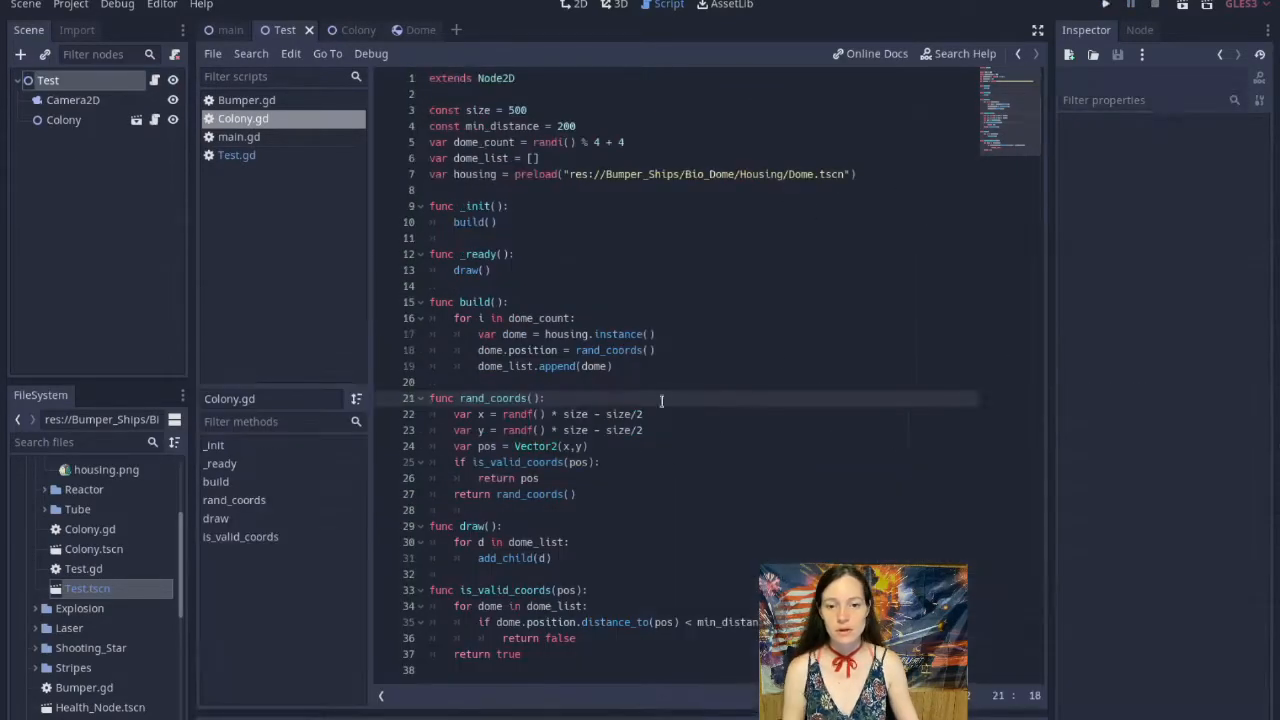
# Give rand_coords an attempts limit and add reset plus a build that retries on failure.
pyautogui.write('attempts')
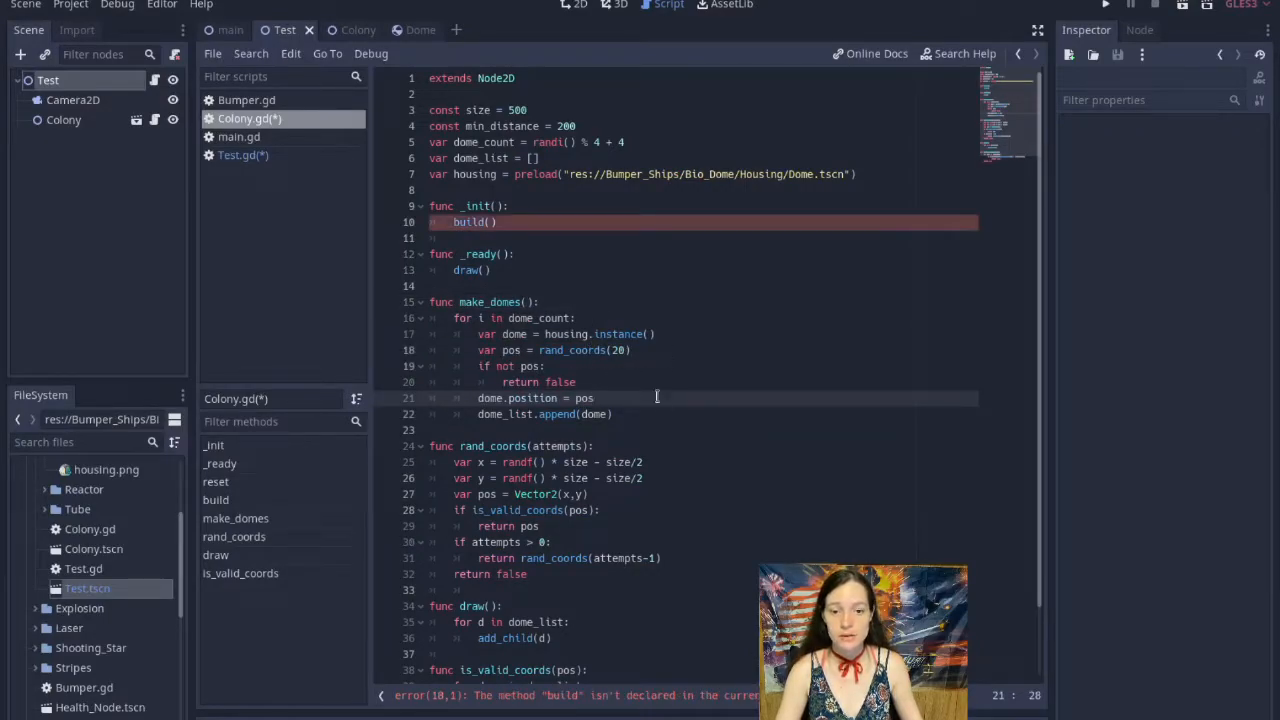
pyautogui.moveTo(508, 376)
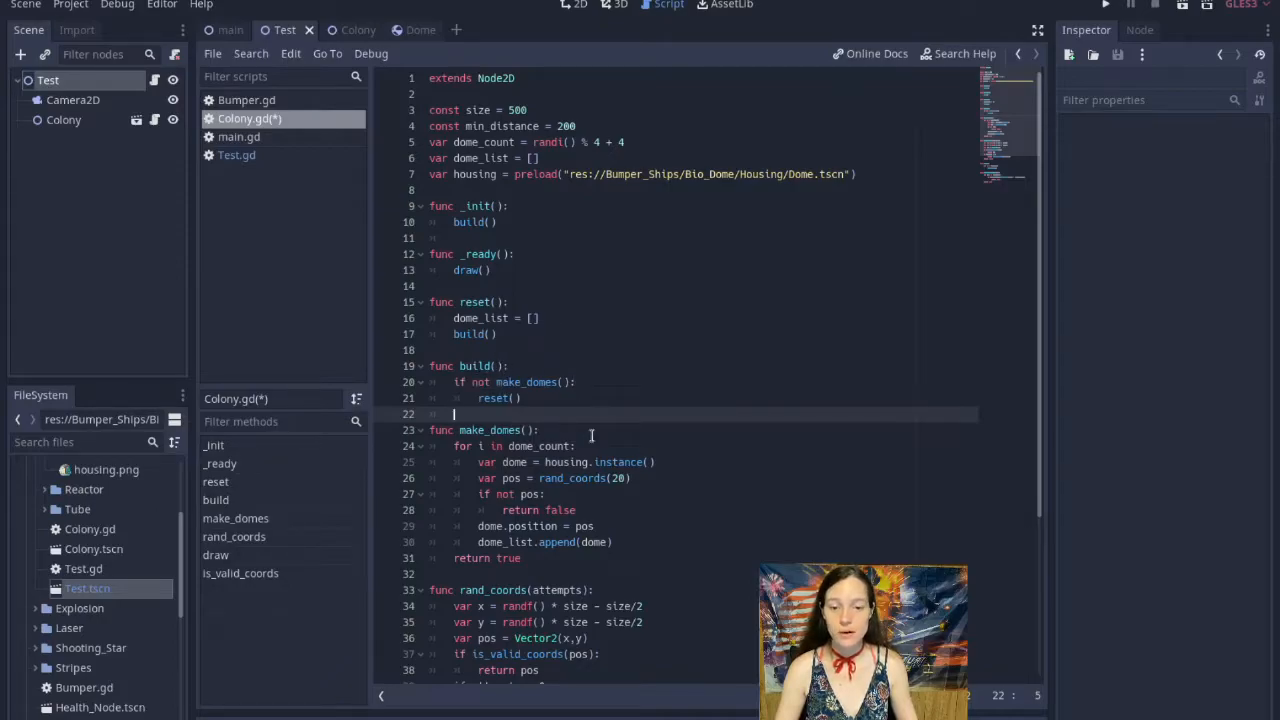
pyautogui.click(1130, 4)
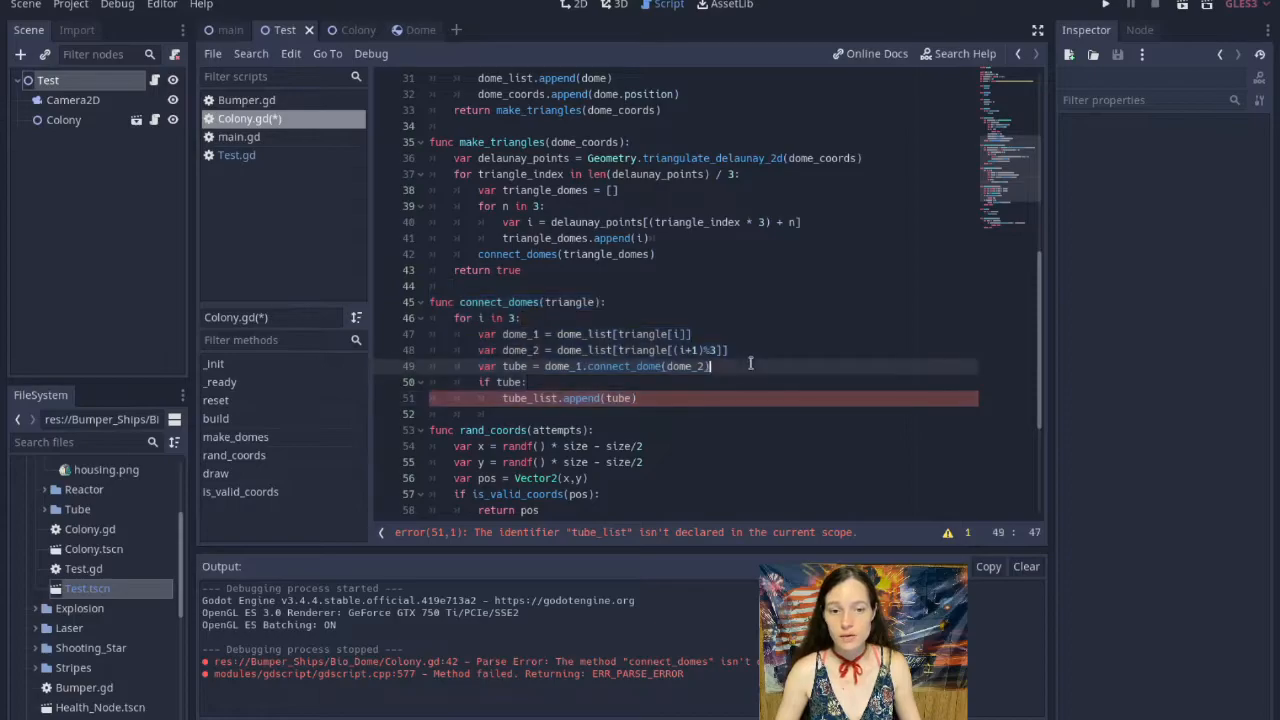
pyautogui.moveTo(680, 408)
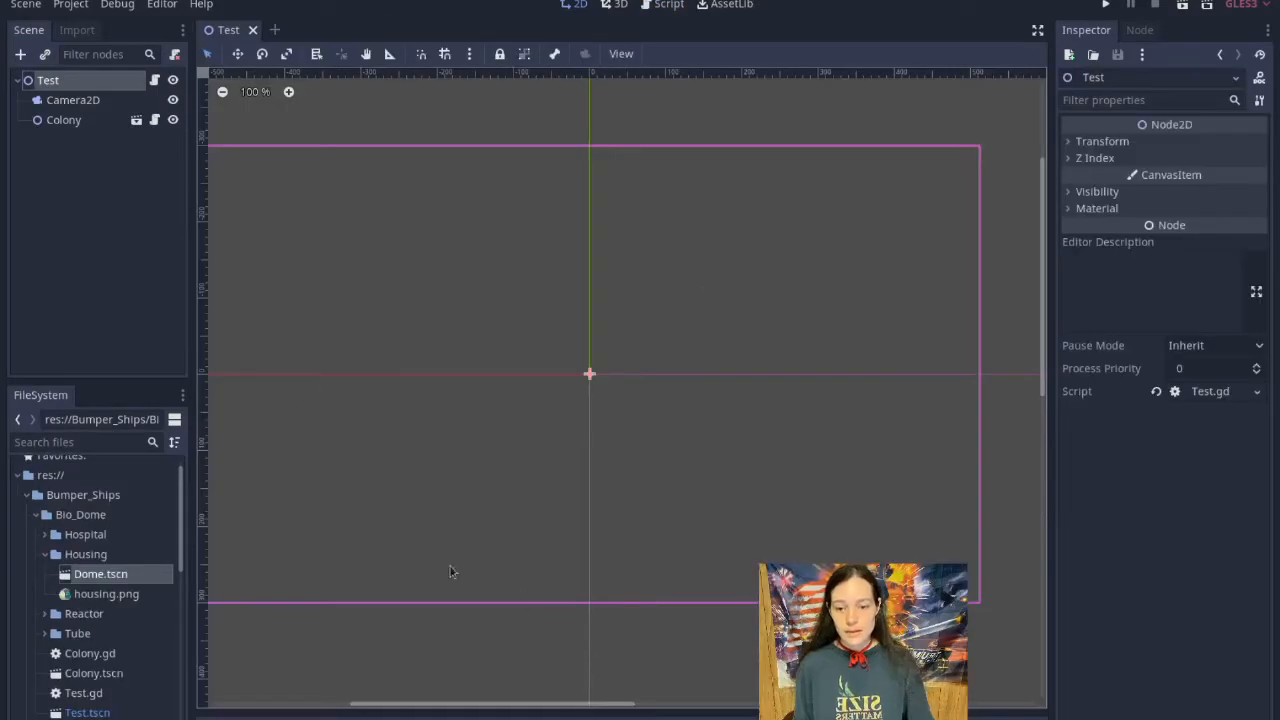
# Attach a new Dome.gd script extending Bumper_Ship to the housing Dome scene.
pyautogui.doubleClick(100, 572)
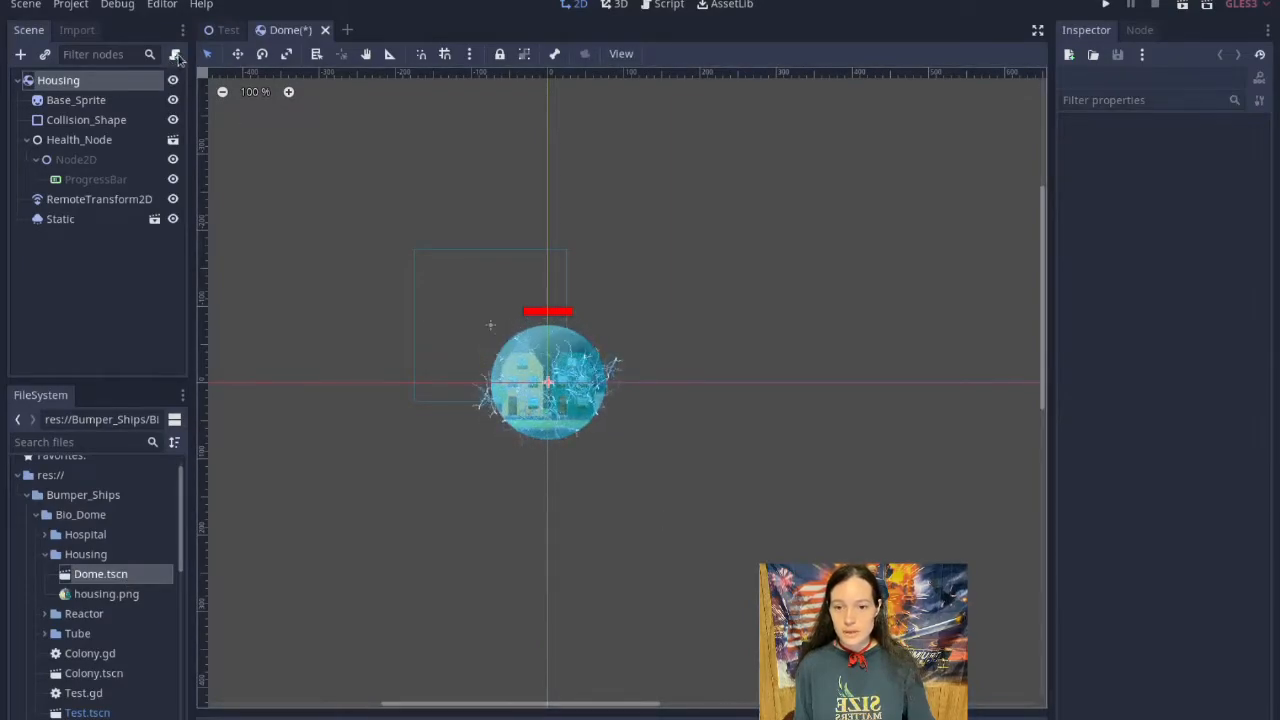
pyautogui.click(174, 54)
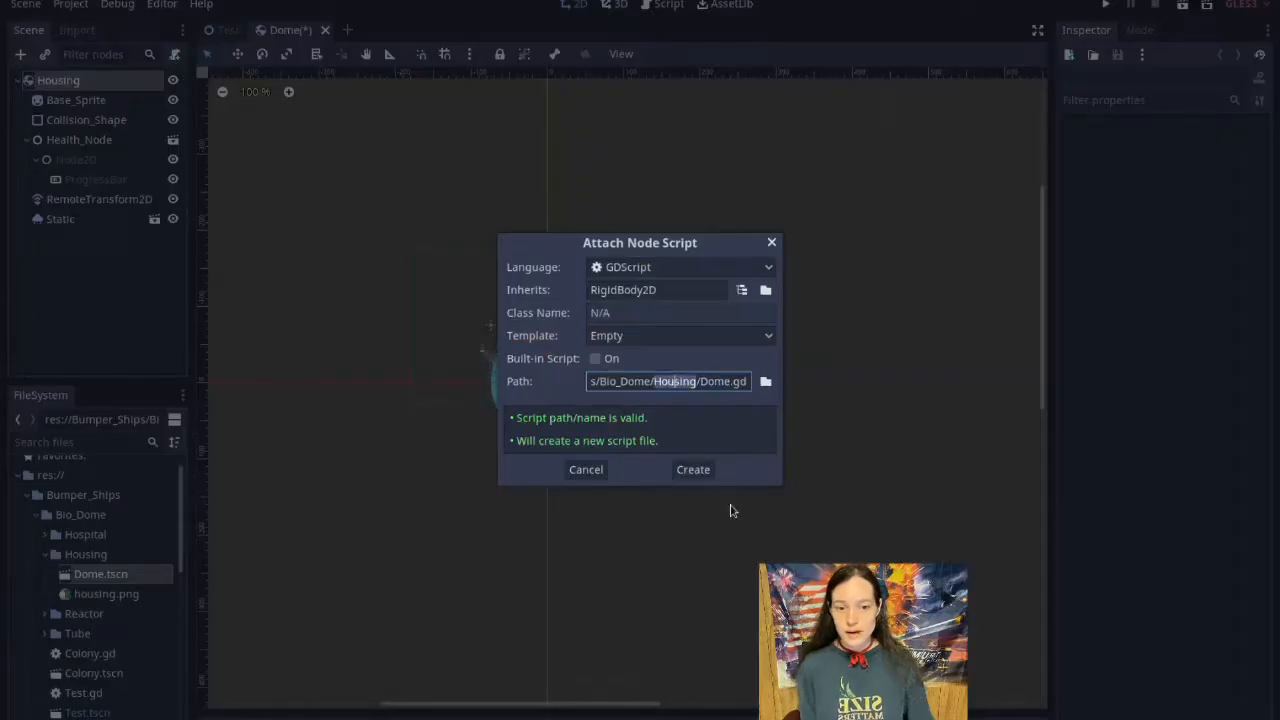
pyautogui.click(692, 468)
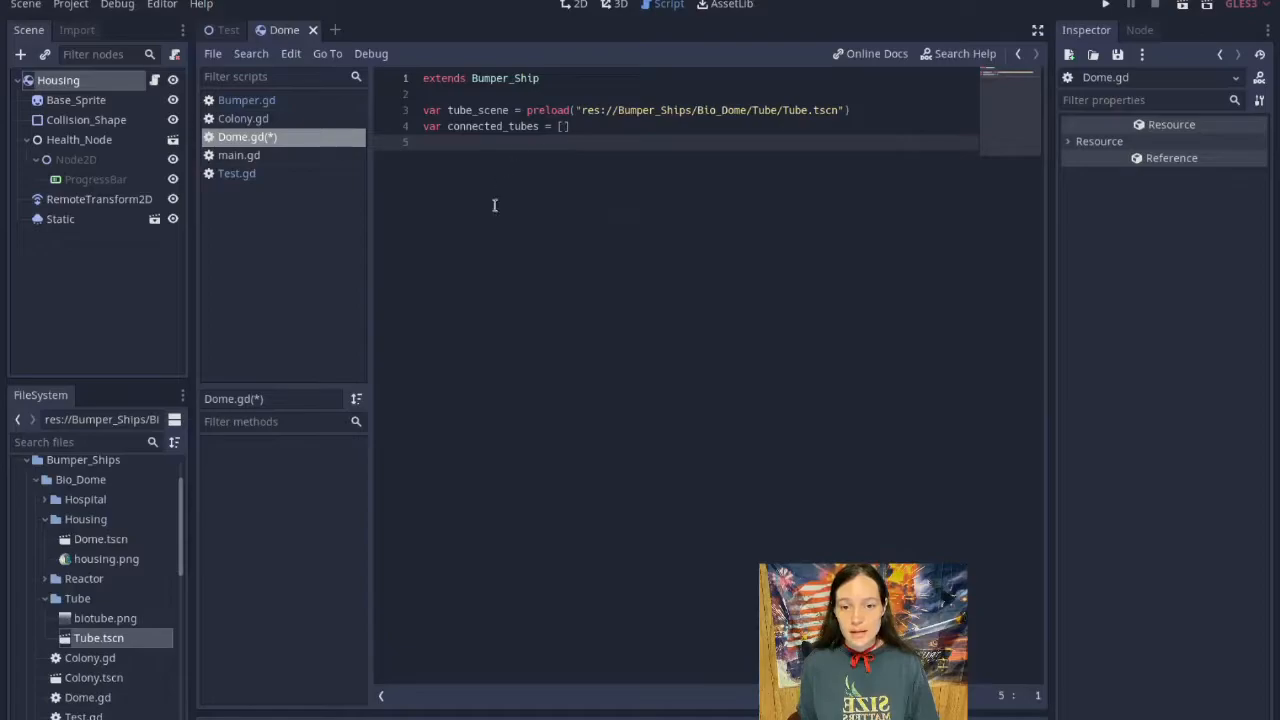
# Write connect_dome and is_dome_connected using a preloaded Tube.tscn, then save.
pyautogui.write('func connect_dome(dome):')
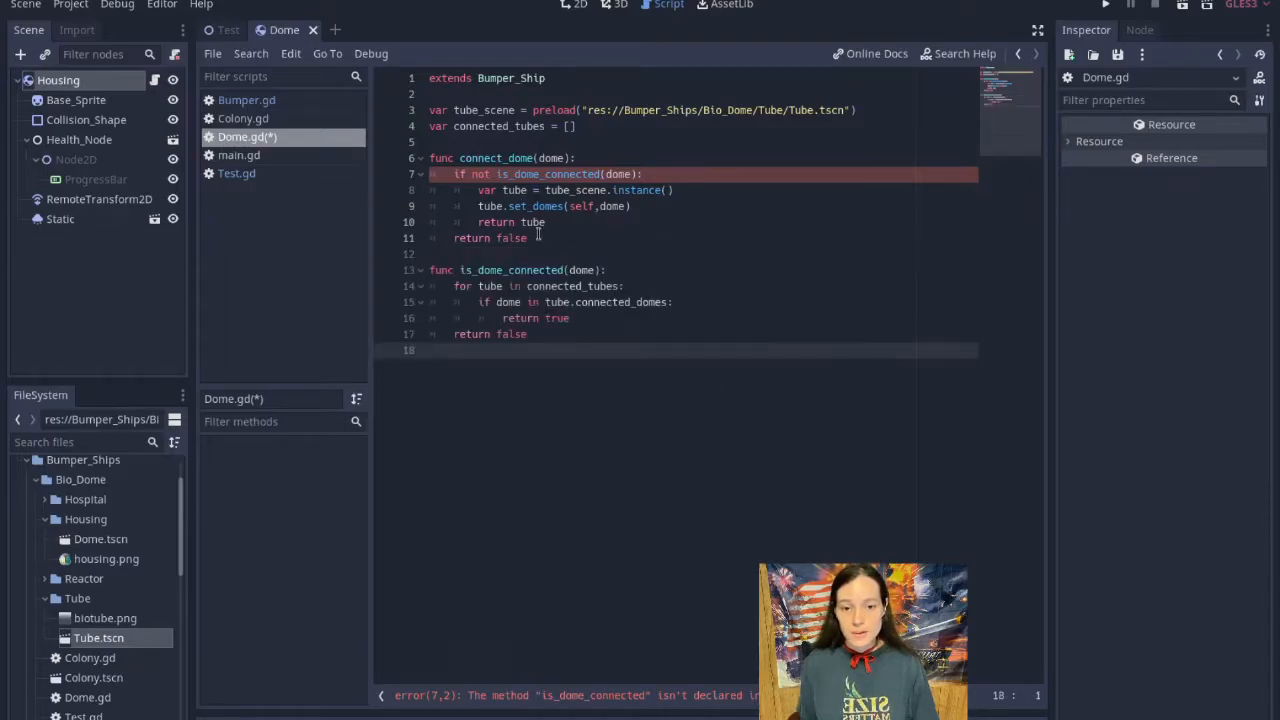
pyautogui.press('ctrl+s')
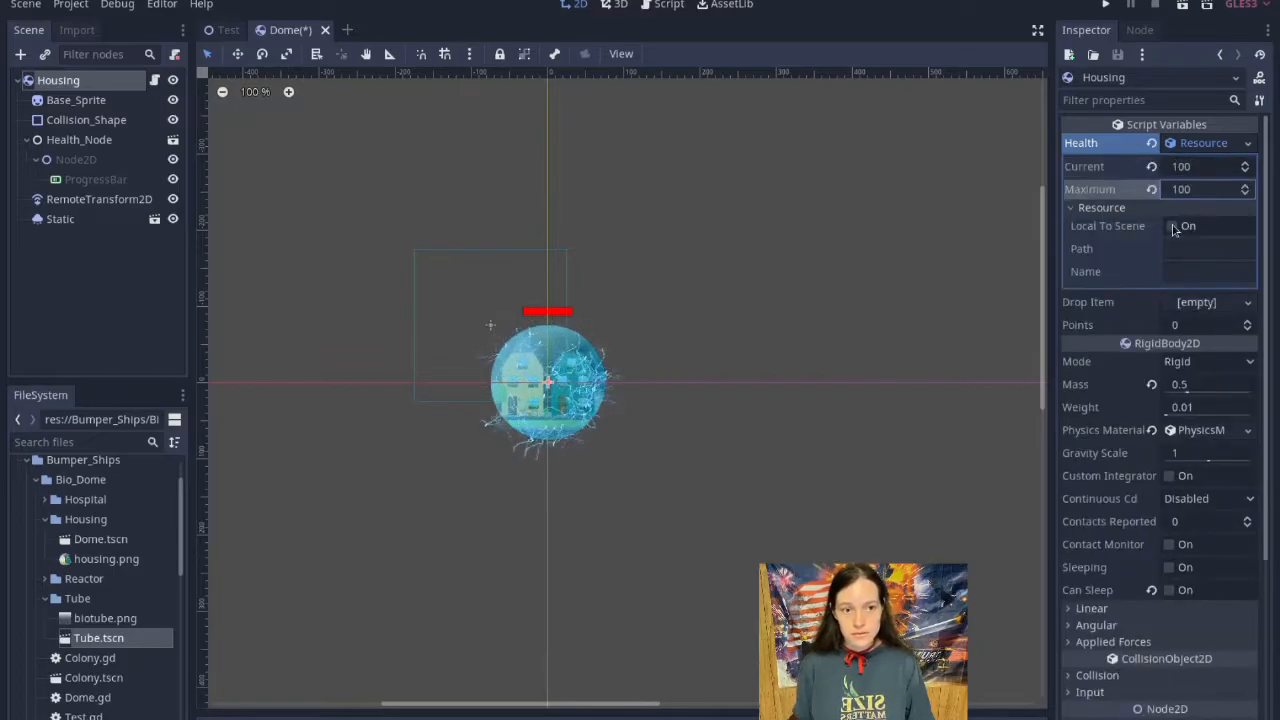
# Make the housing dome's Health resource local to scene with 20 points, then move to the Tube scene.
pyautogui.click(1172, 224)
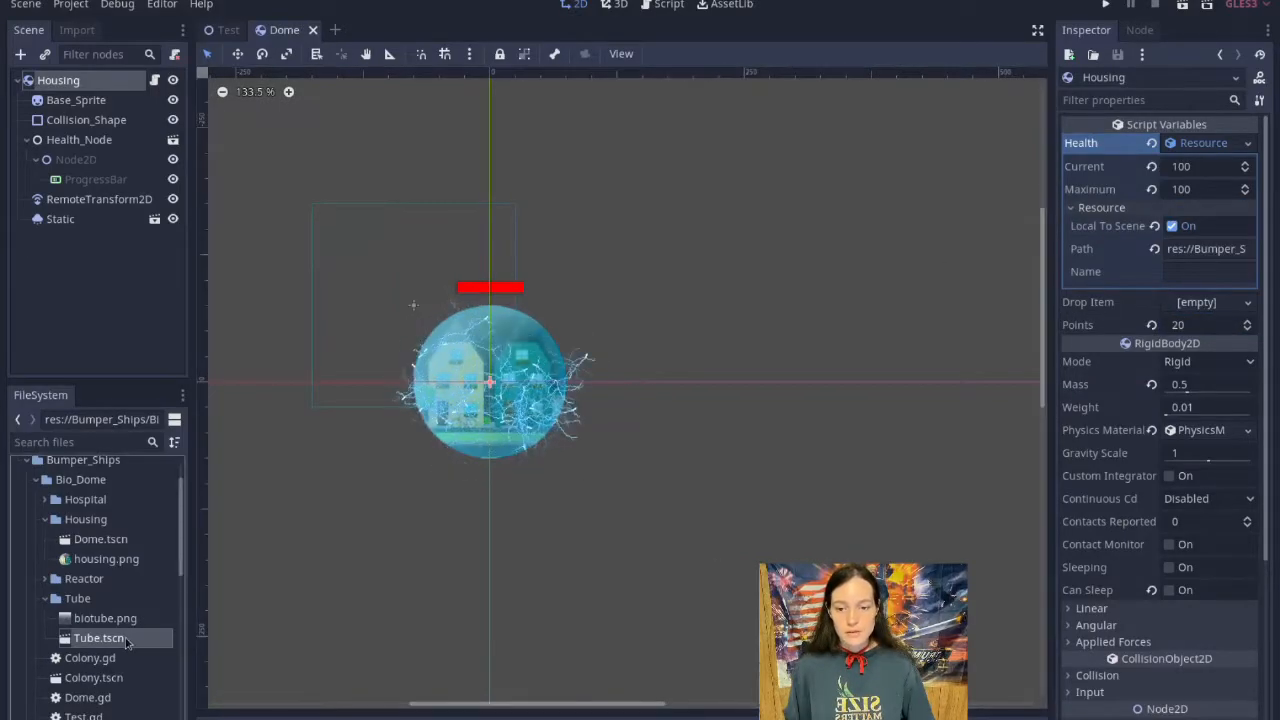
pyautogui.doubleClick(98, 638)
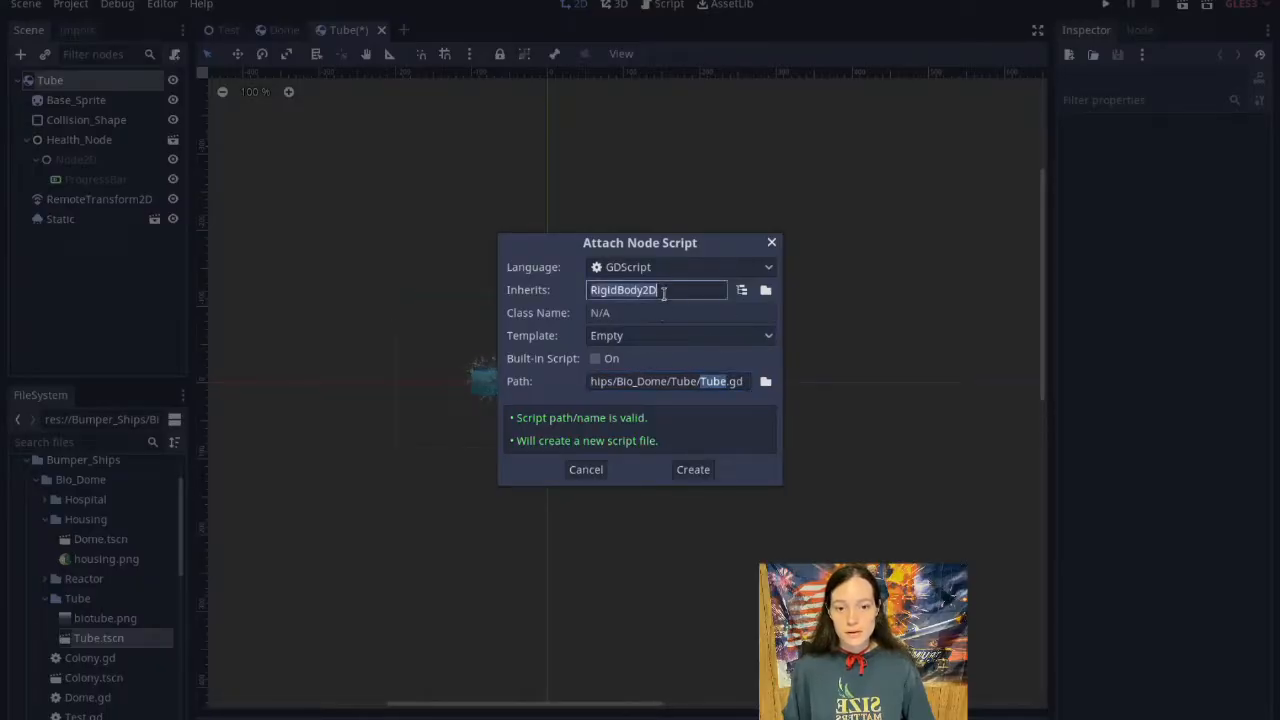
# Create Tube.gd extending Bumper_Ship with connected_domes, set_domes and a midpoint set_endpoints.
pyautogui.click(692, 468)
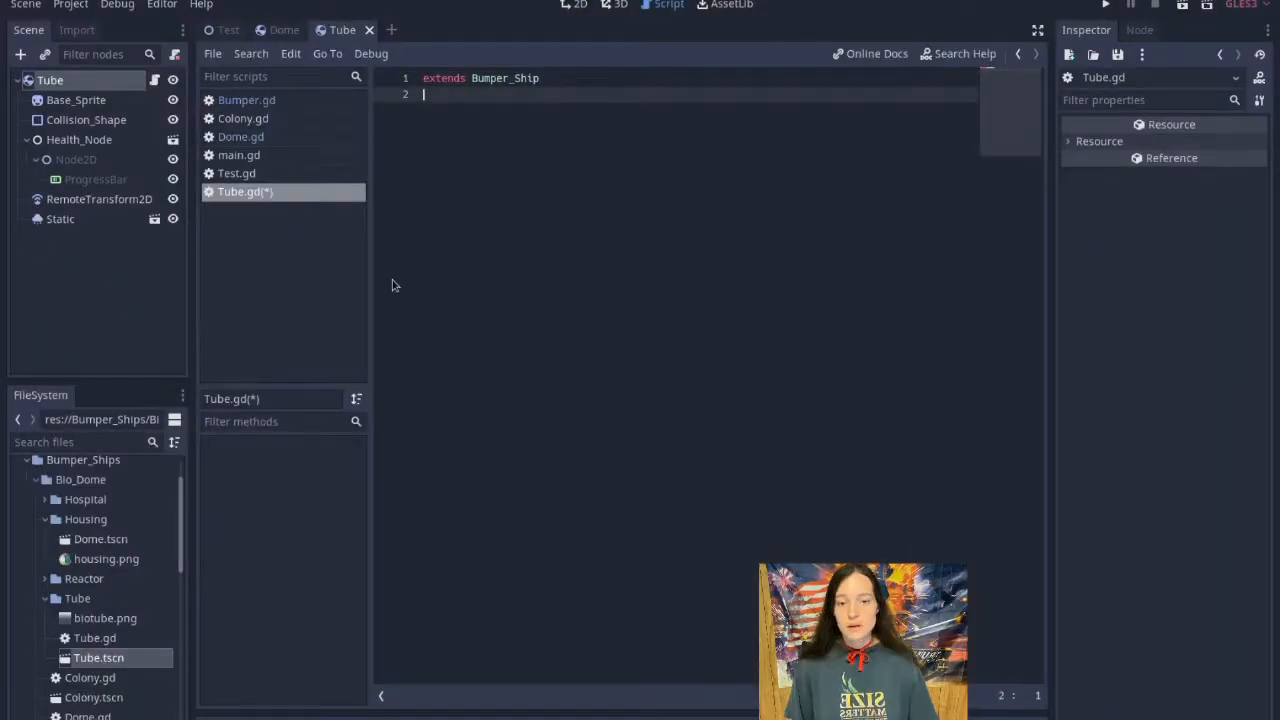
pyautogui.write('var connected_domes = []')
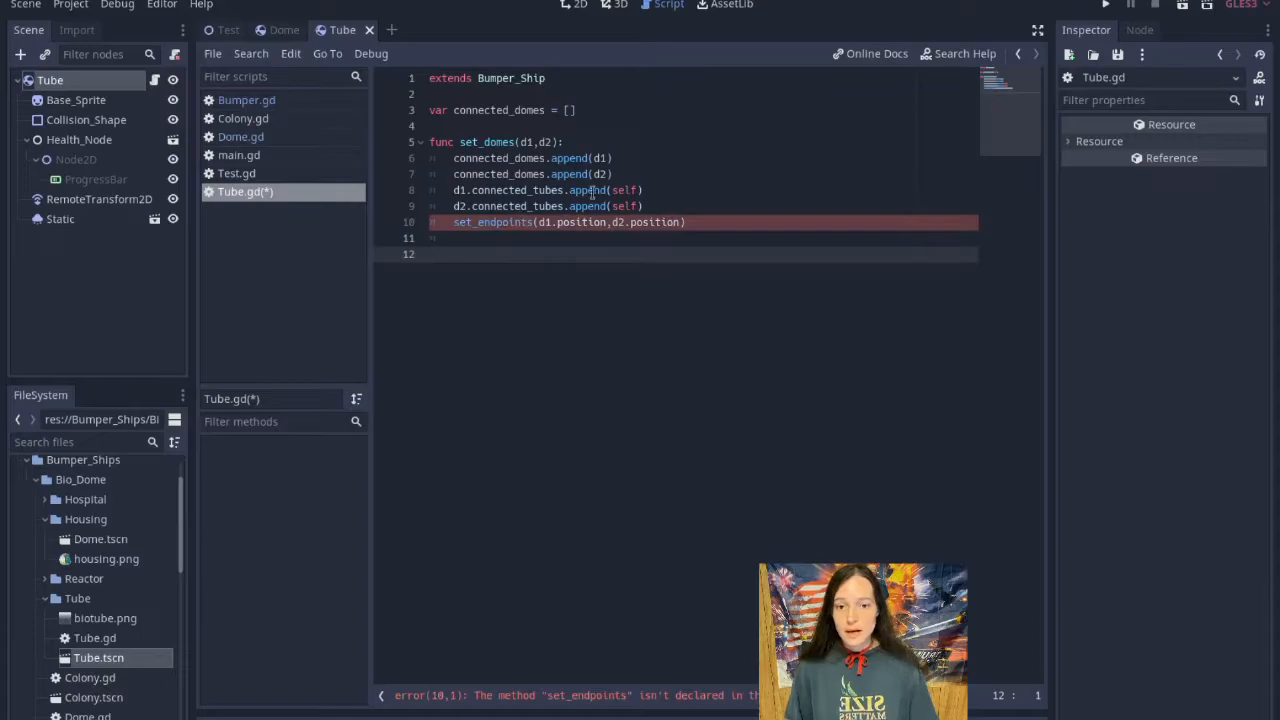
pyautogui.moveTo(732, 312)
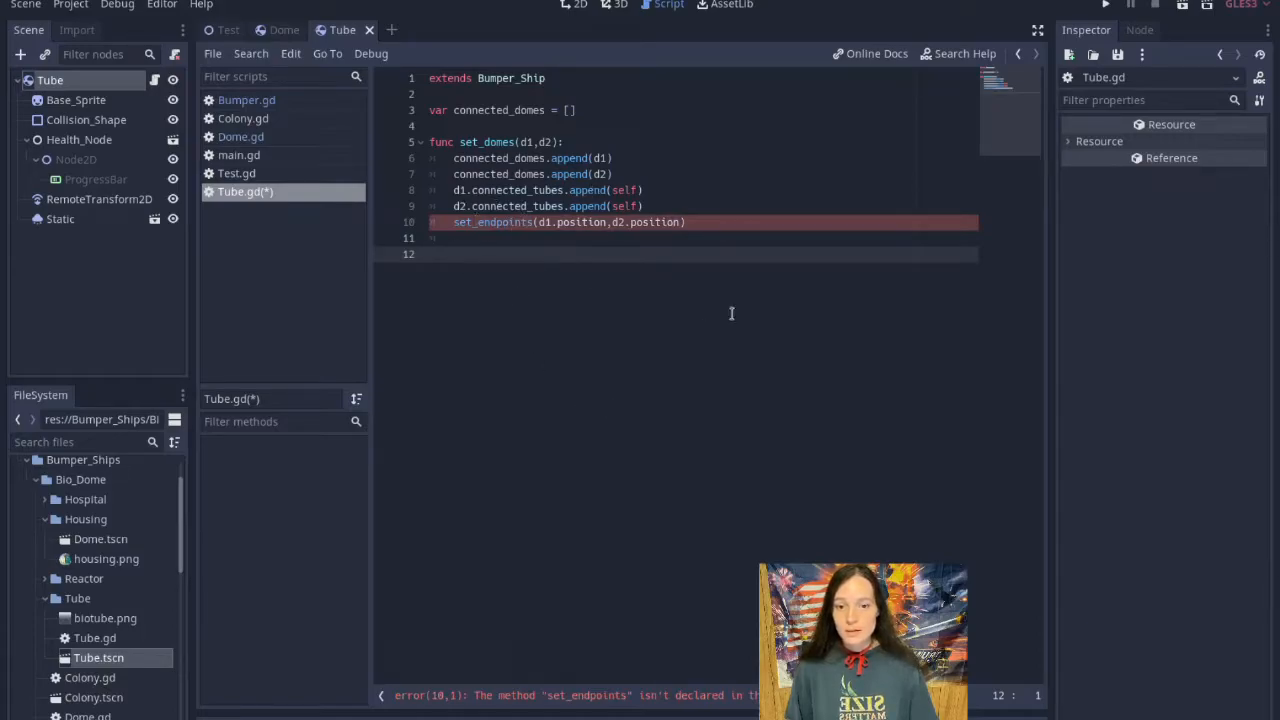
pyautogui.moveTo(496, 316)
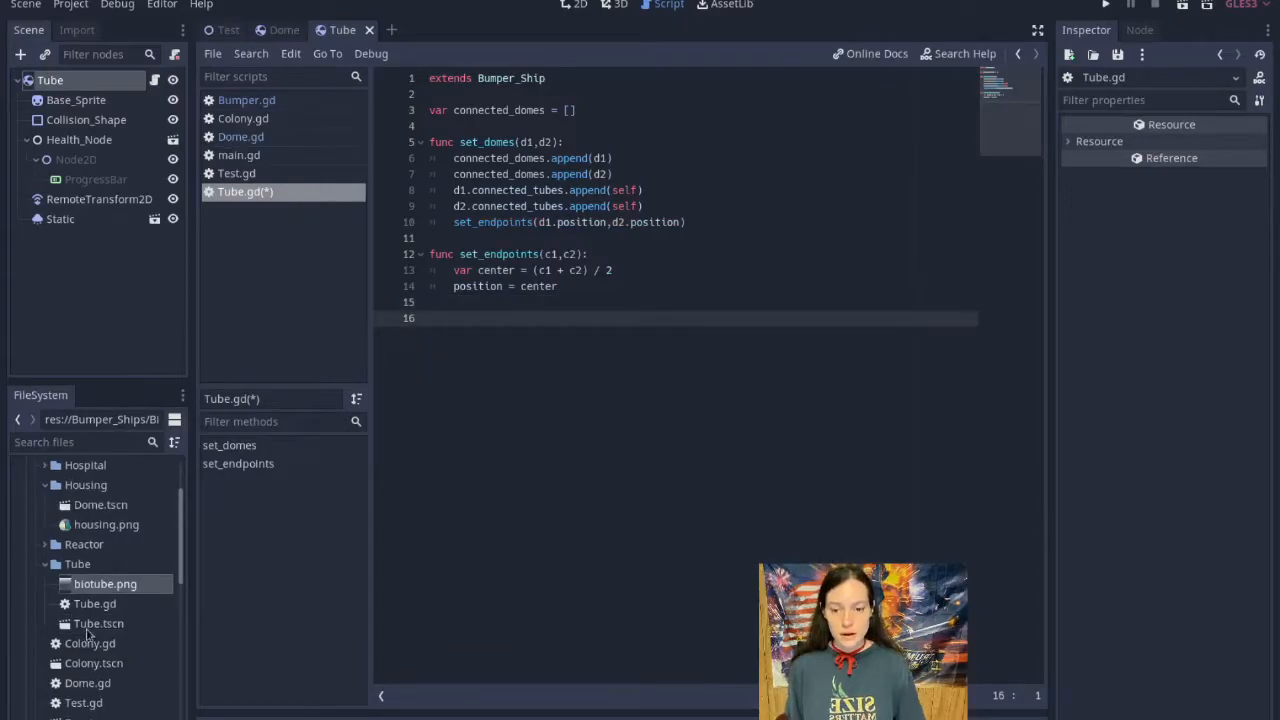
# Set biotube.png's import Repeat flag to Enabled so it tiles along the tube.
pyautogui.click(104, 584)
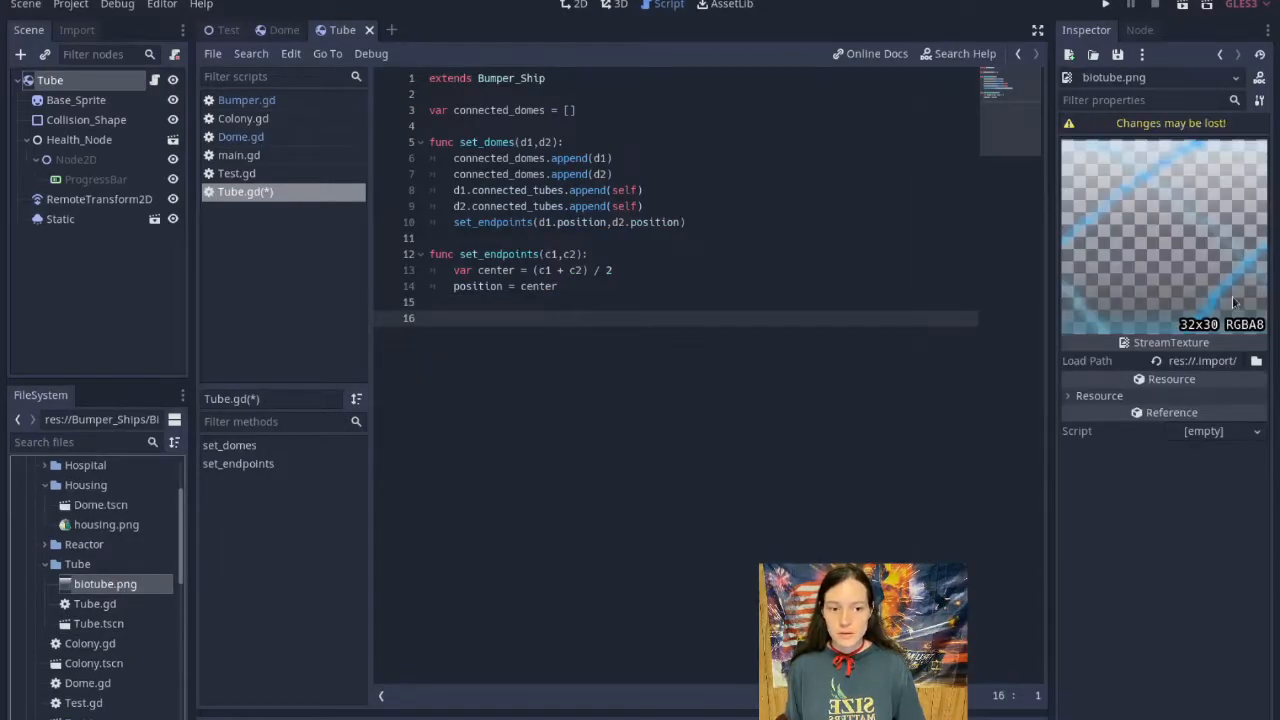
pyautogui.click(76, 30)
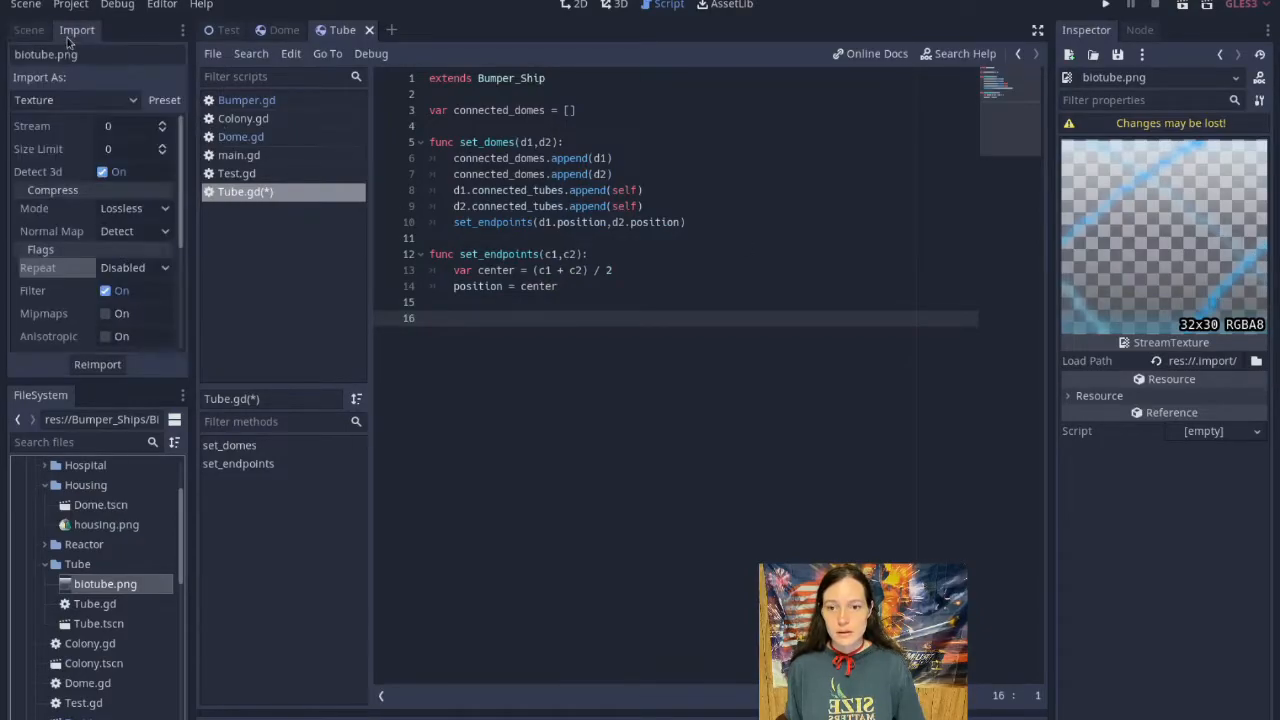
pyautogui.click(136, 268)
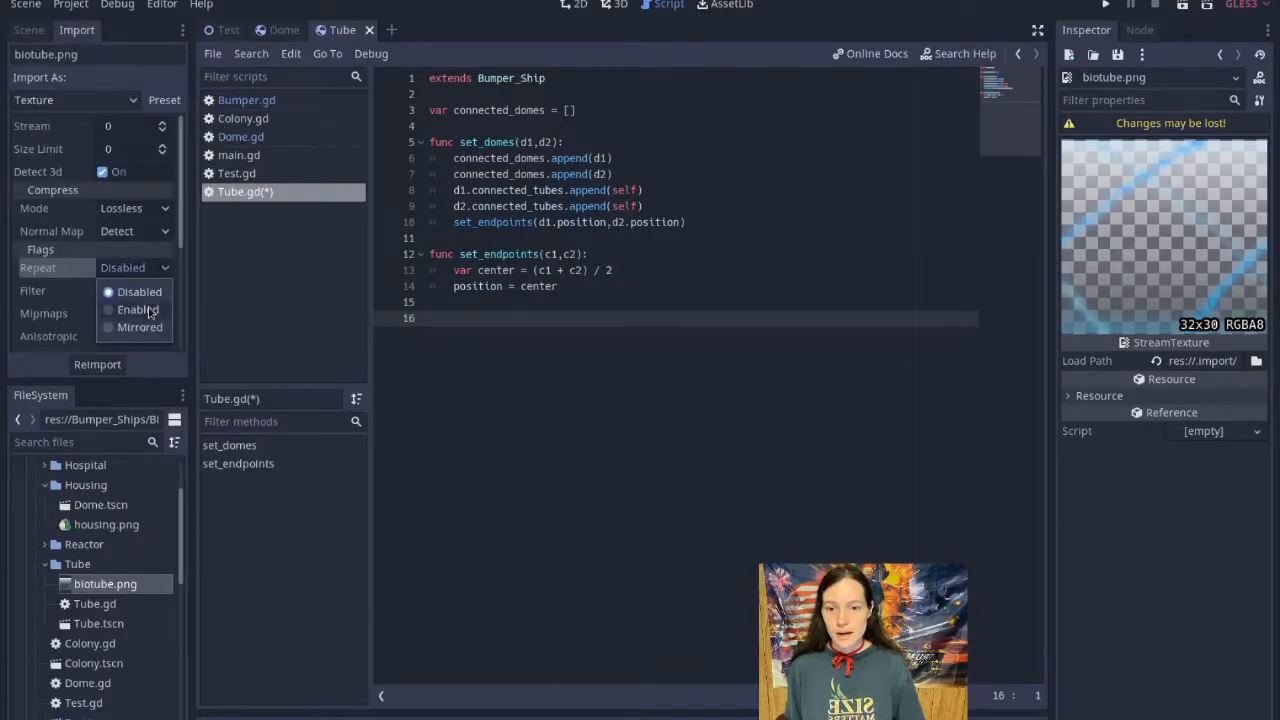
pyautogui.click(138, 308)
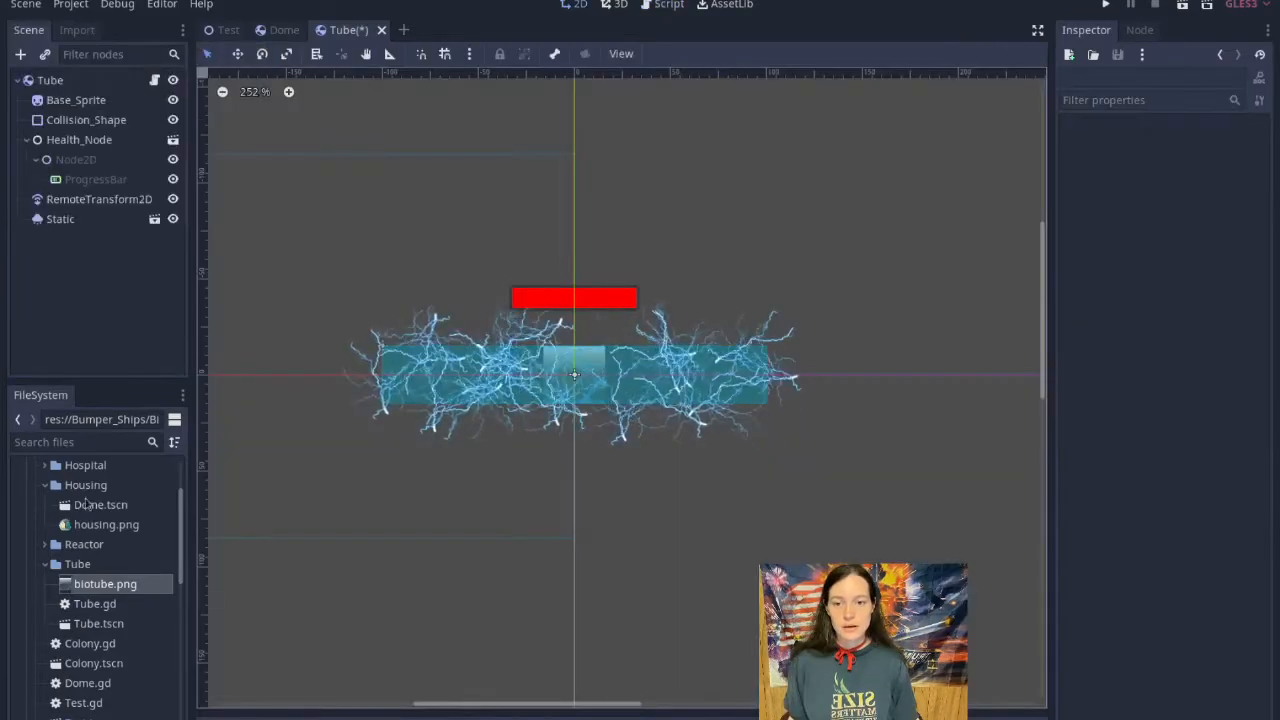
# Change the tube's Base_Sprite node type to Polygon2D.
pyautogui.click(86, 120)
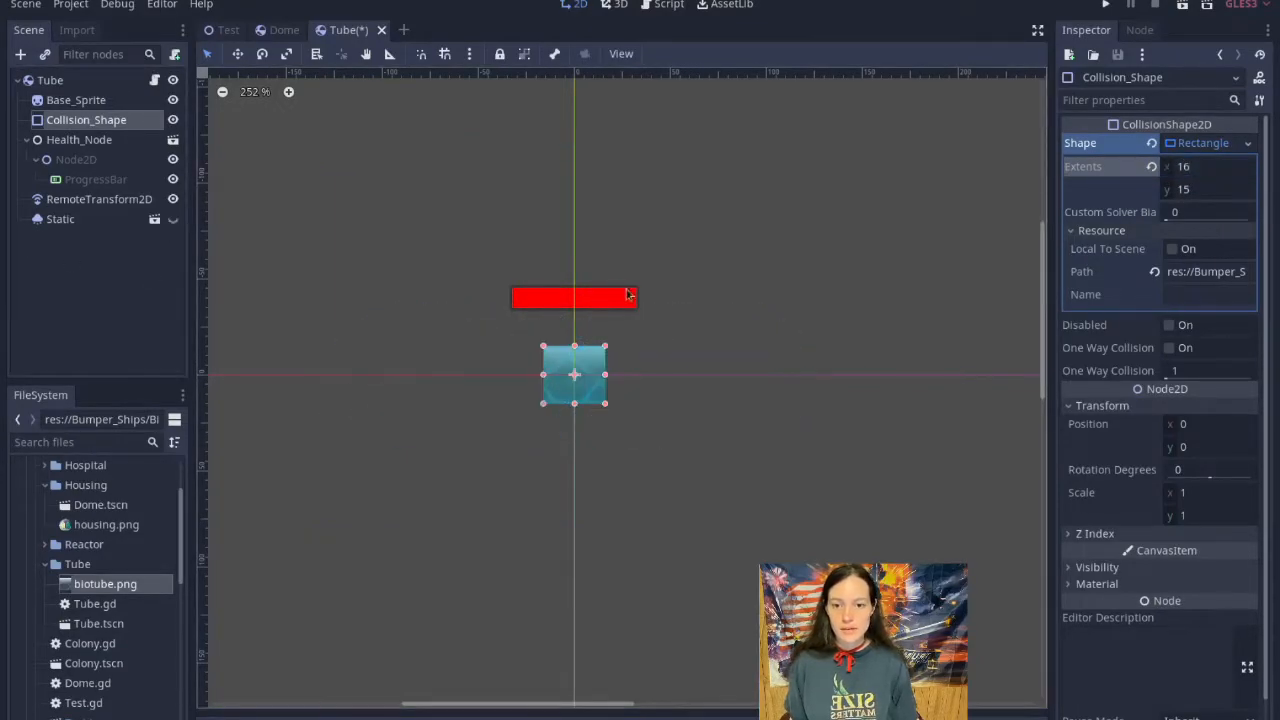
pyautogui.rightClick(76, 100)
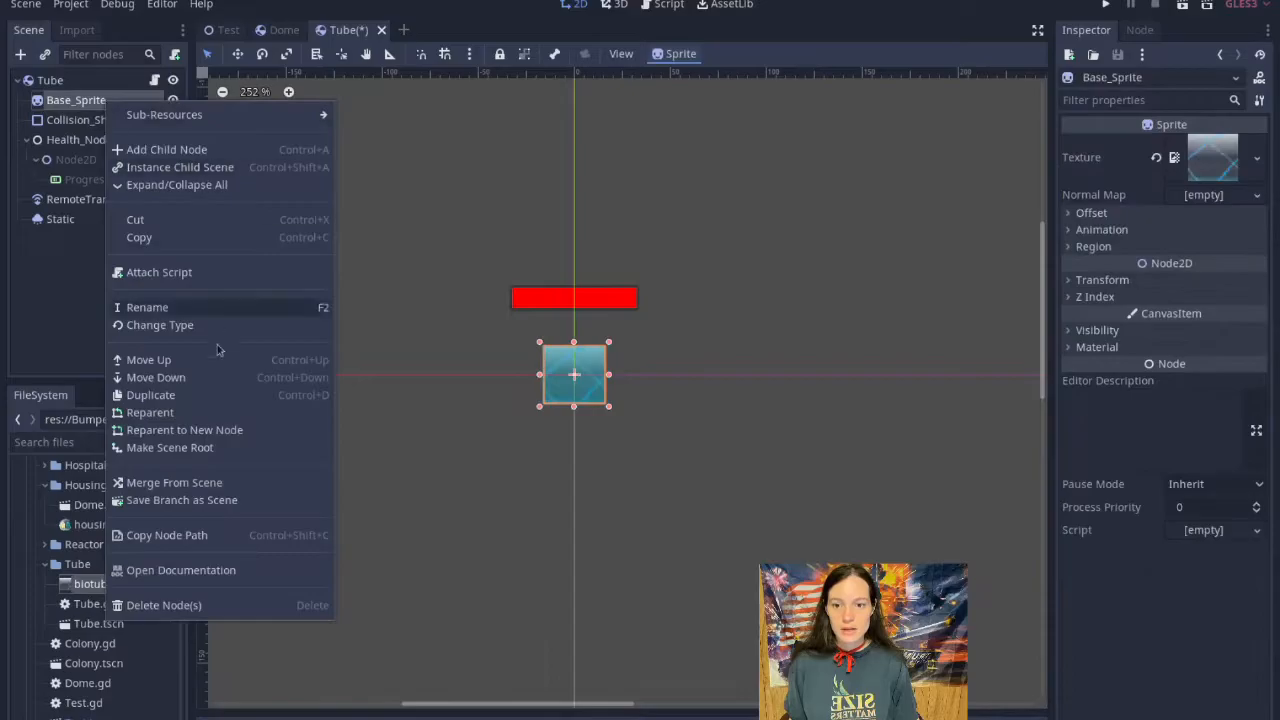
pyautogui.click(160, 324)
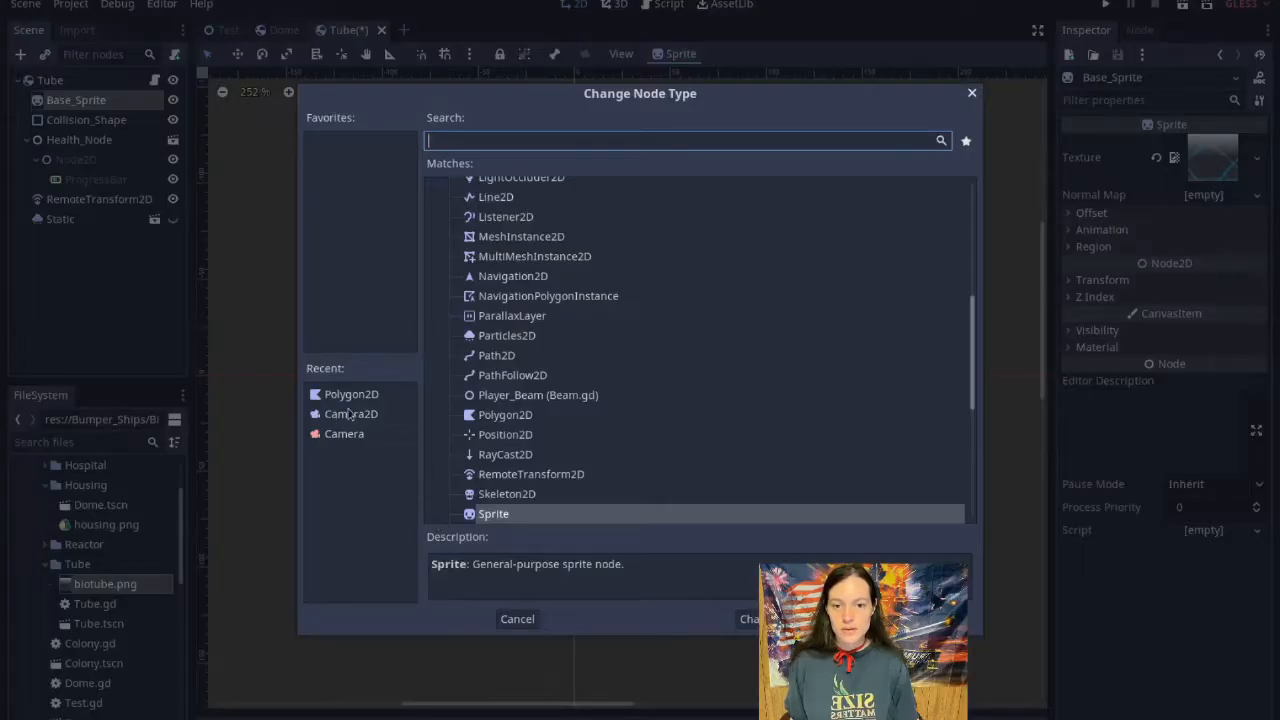
pyautogui.click(748, 618)
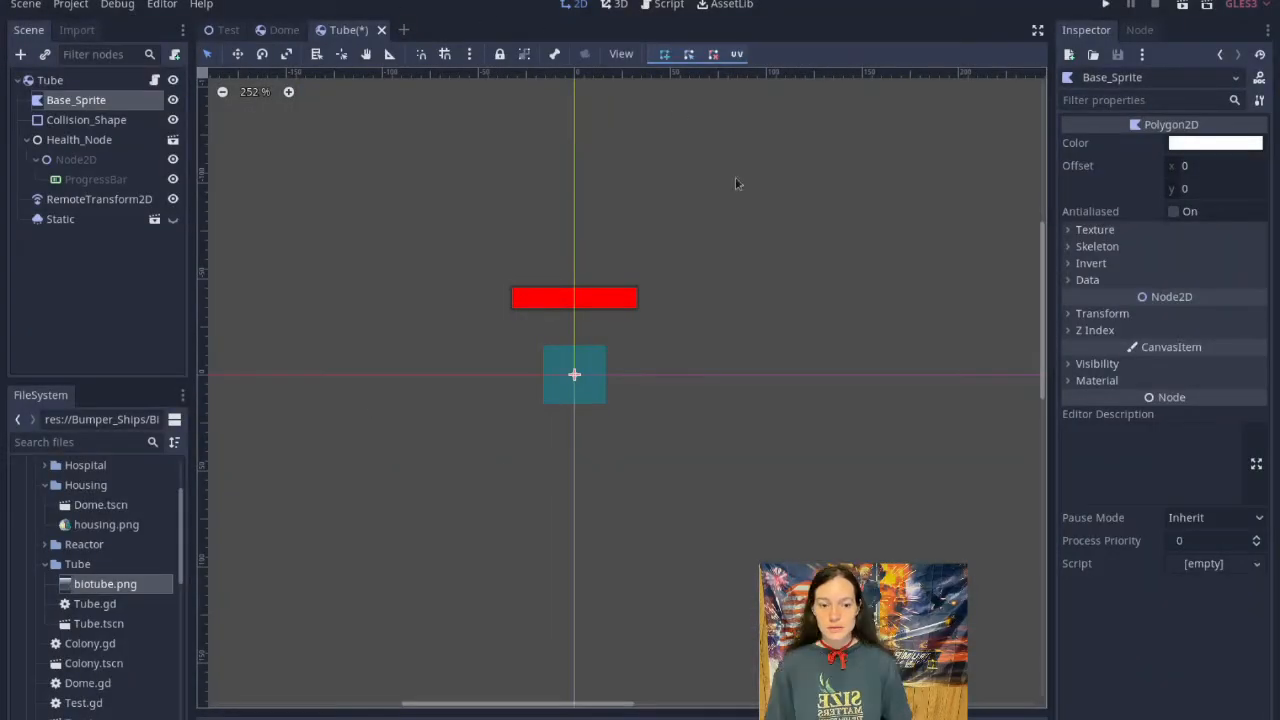
# Give the polygon four points (0,0), (32,0), (32,30), (0,30).
pyautogui.click(1088, 280)
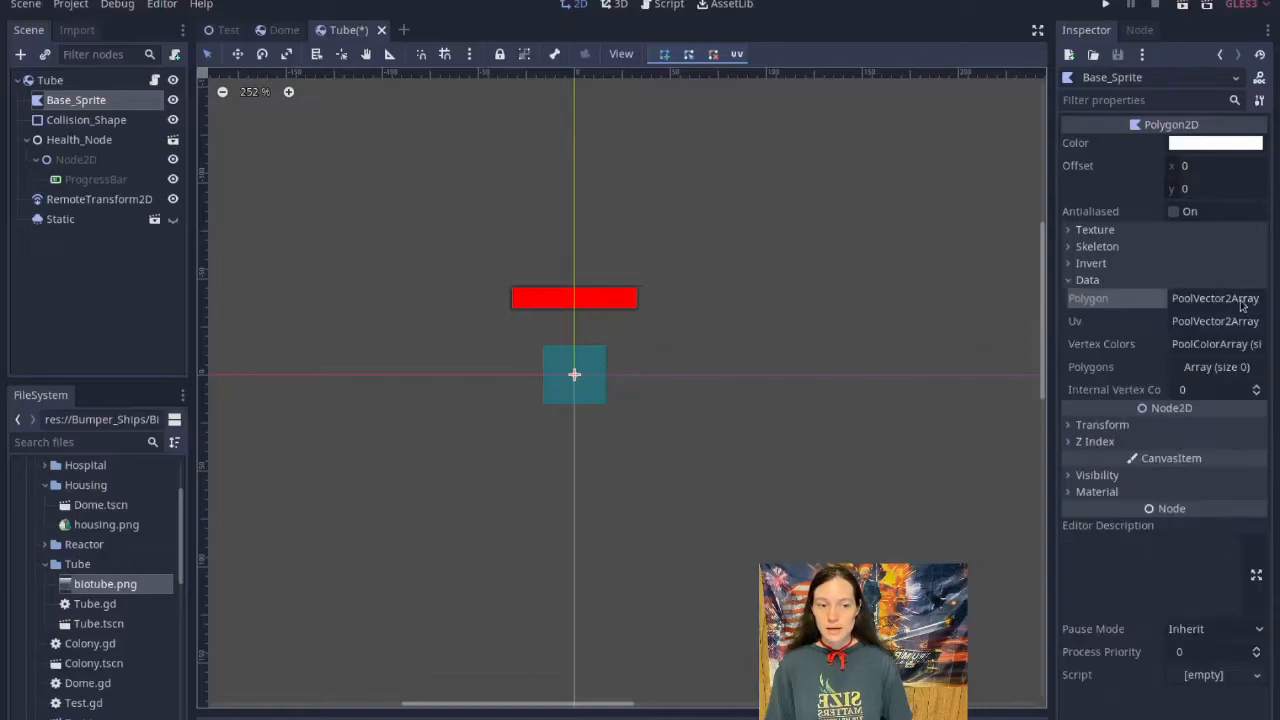
pyautogui.click(1216, 298)
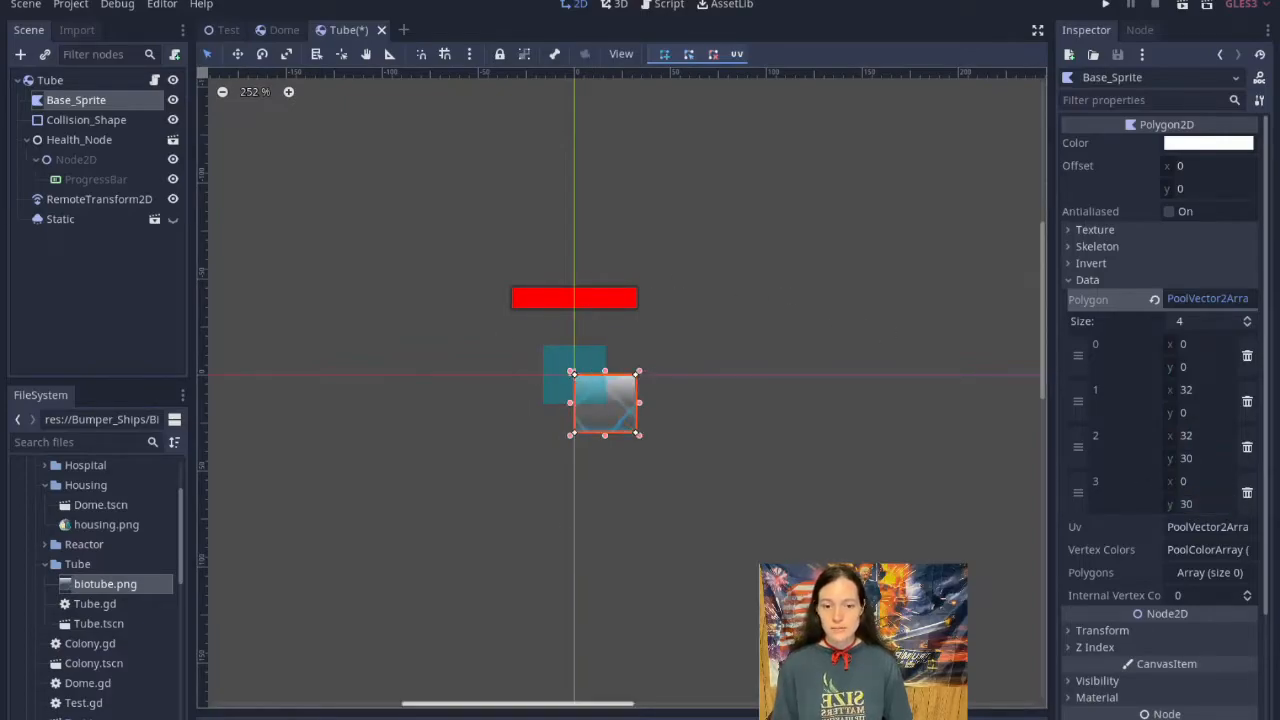
pyautogui.scroll(-3)
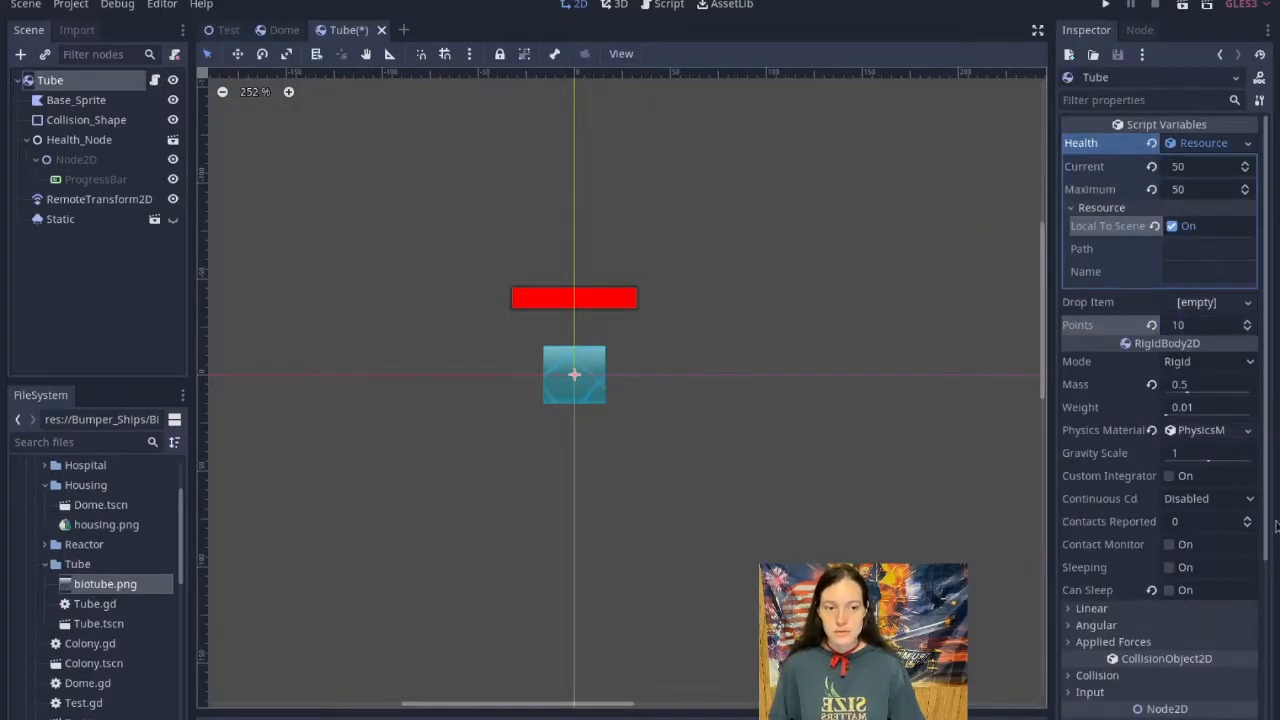
# Stop the running game before editing the Tube's Health resource.
pyautogui.click(1132, 4)
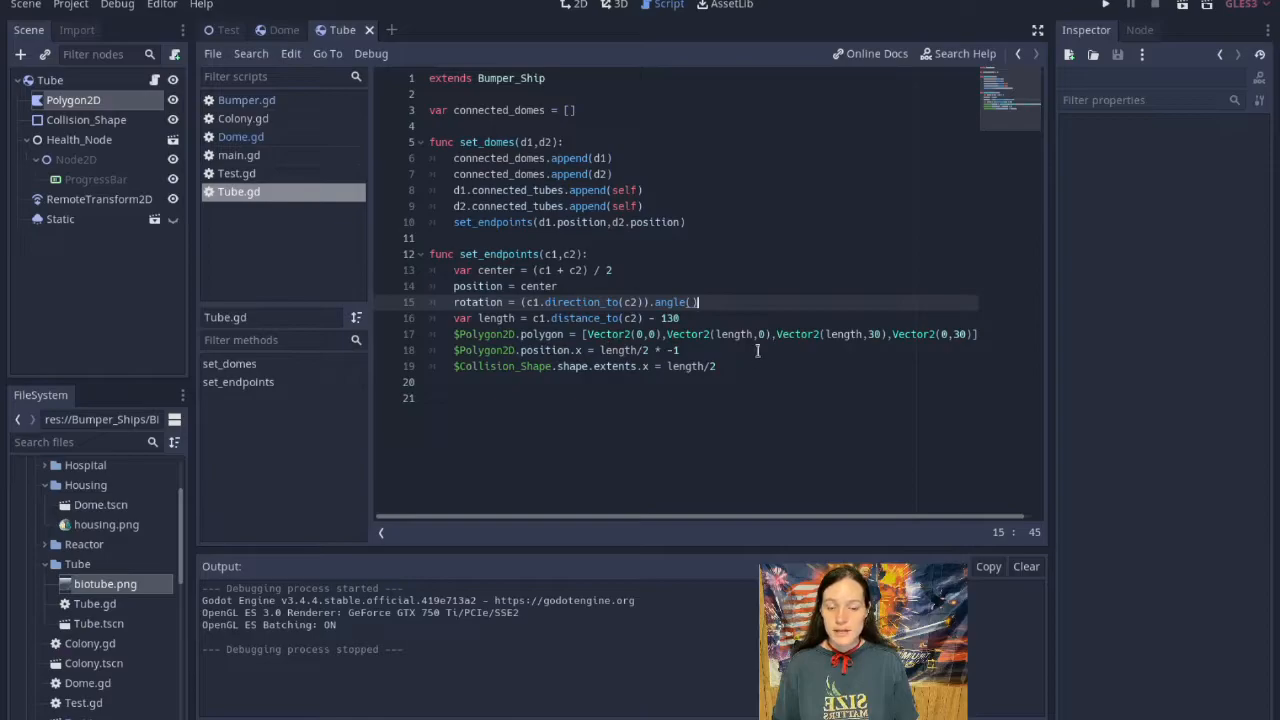
pyautogui.moveTo(696, 436)
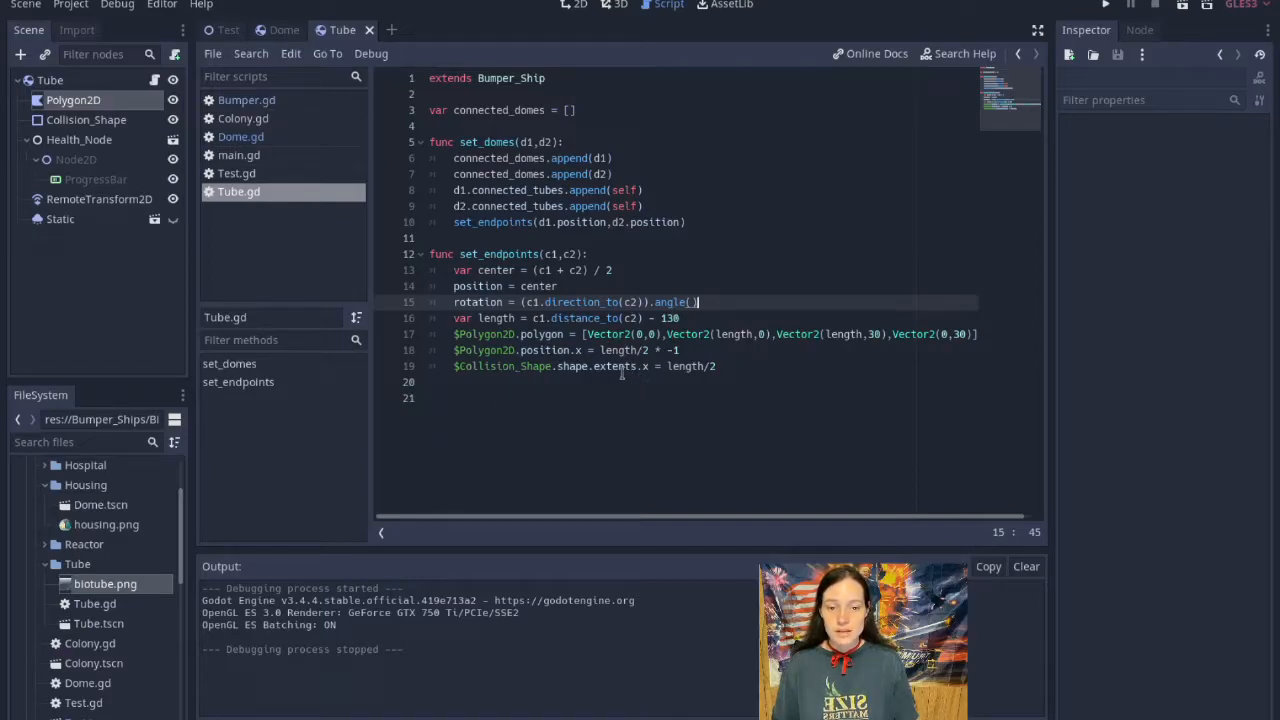
pyautogui.moveTo(792, 444)
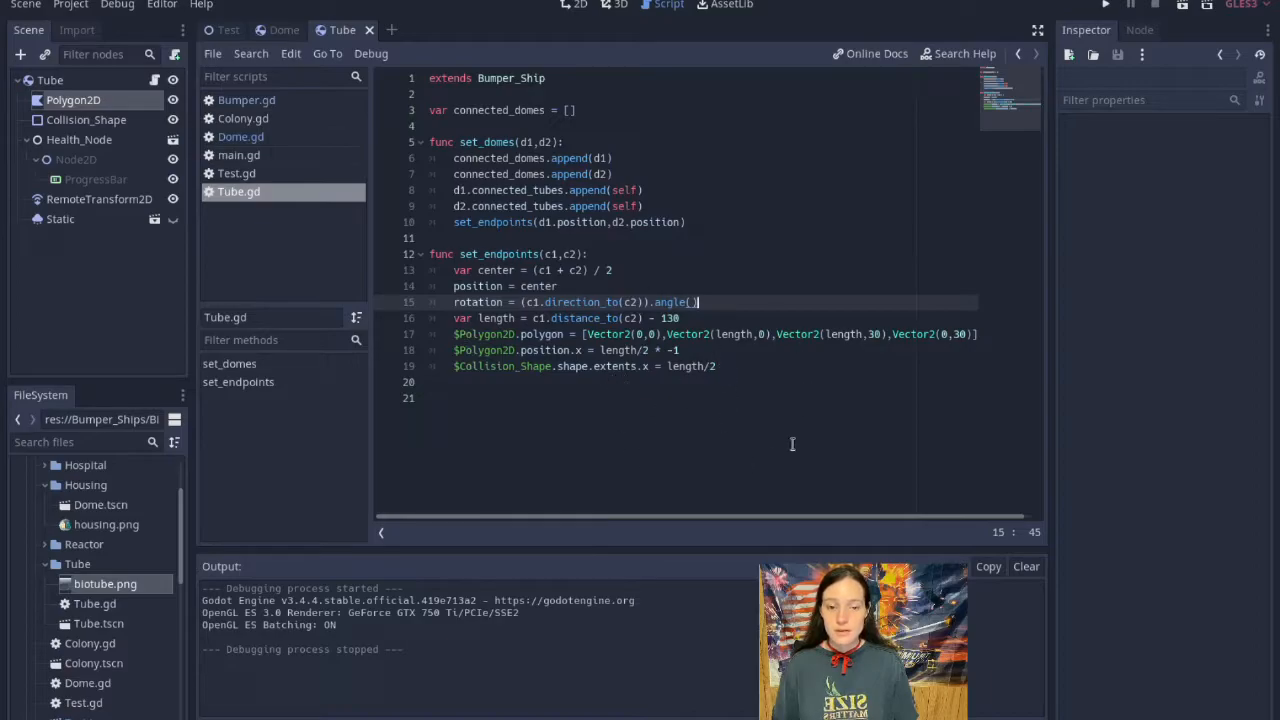
# Run the game to test the rotated, stretched tubes between domes.
pyautogui.click(1104, 4)
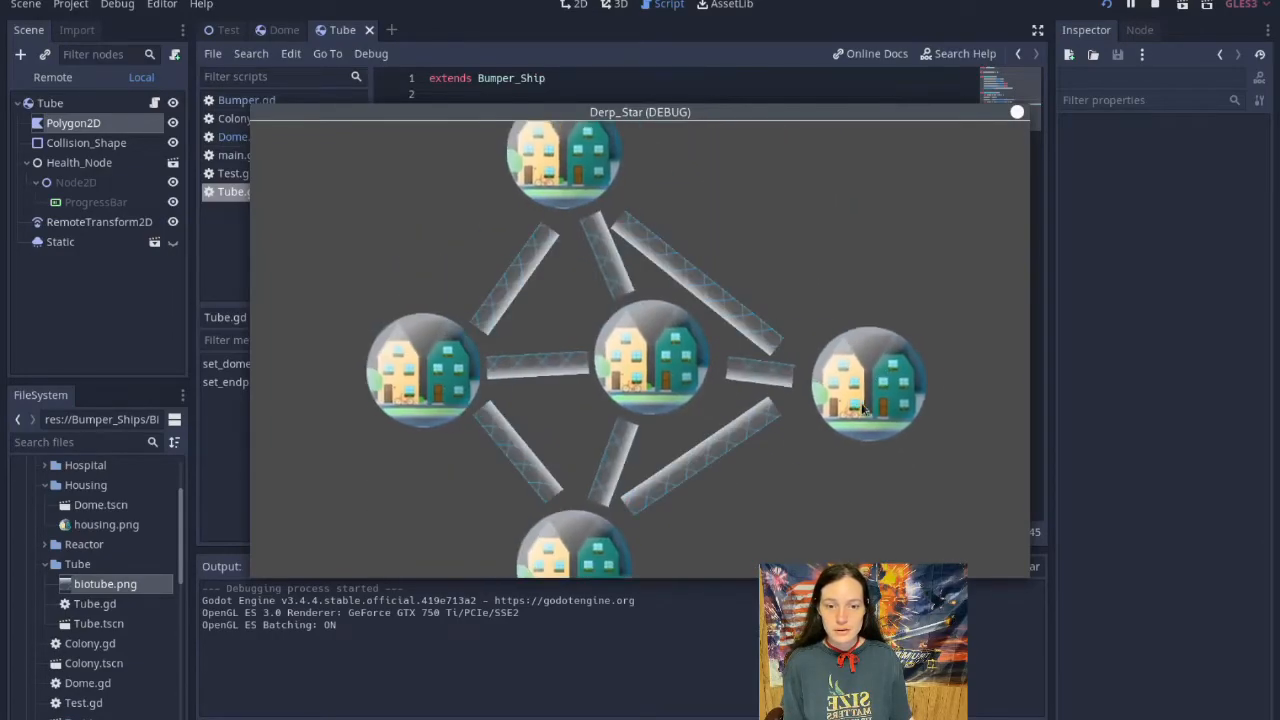
# Enable visible collision shapes, make the tube's RectangleShape2D local to scene, and rerun.
pyautogui.click(1152, 4)
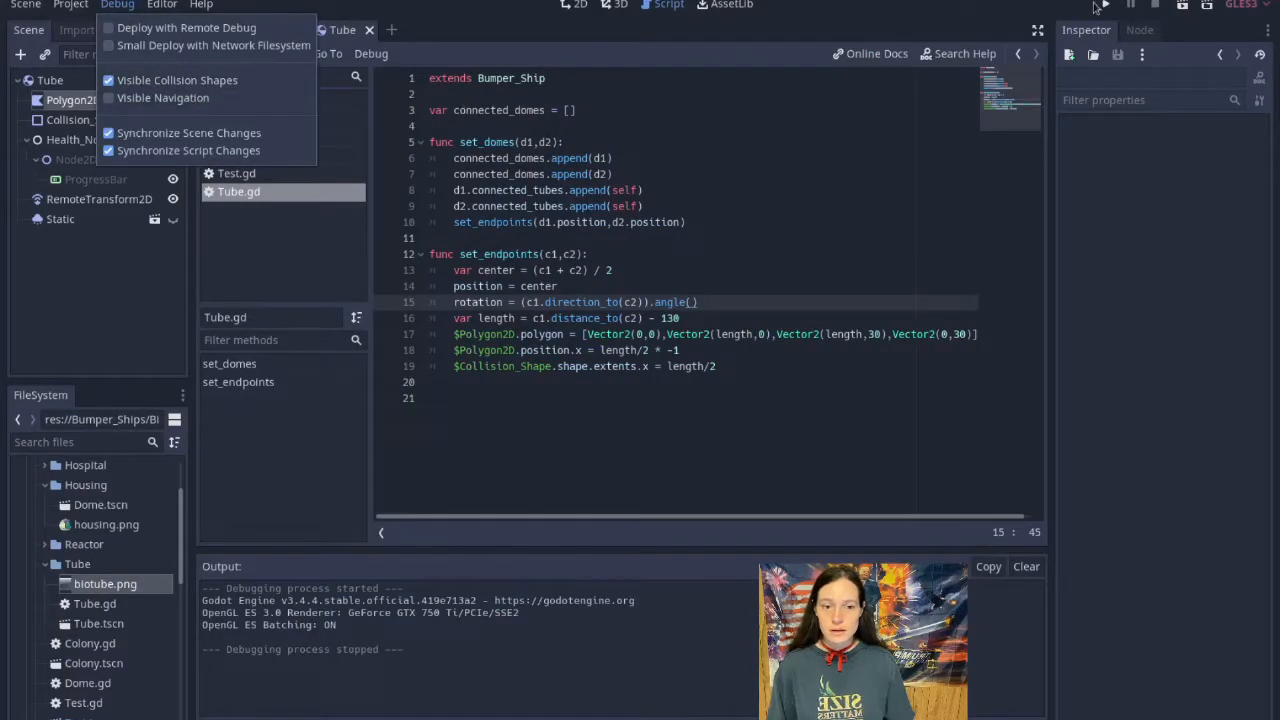
pyautogui.click(1130, 4)
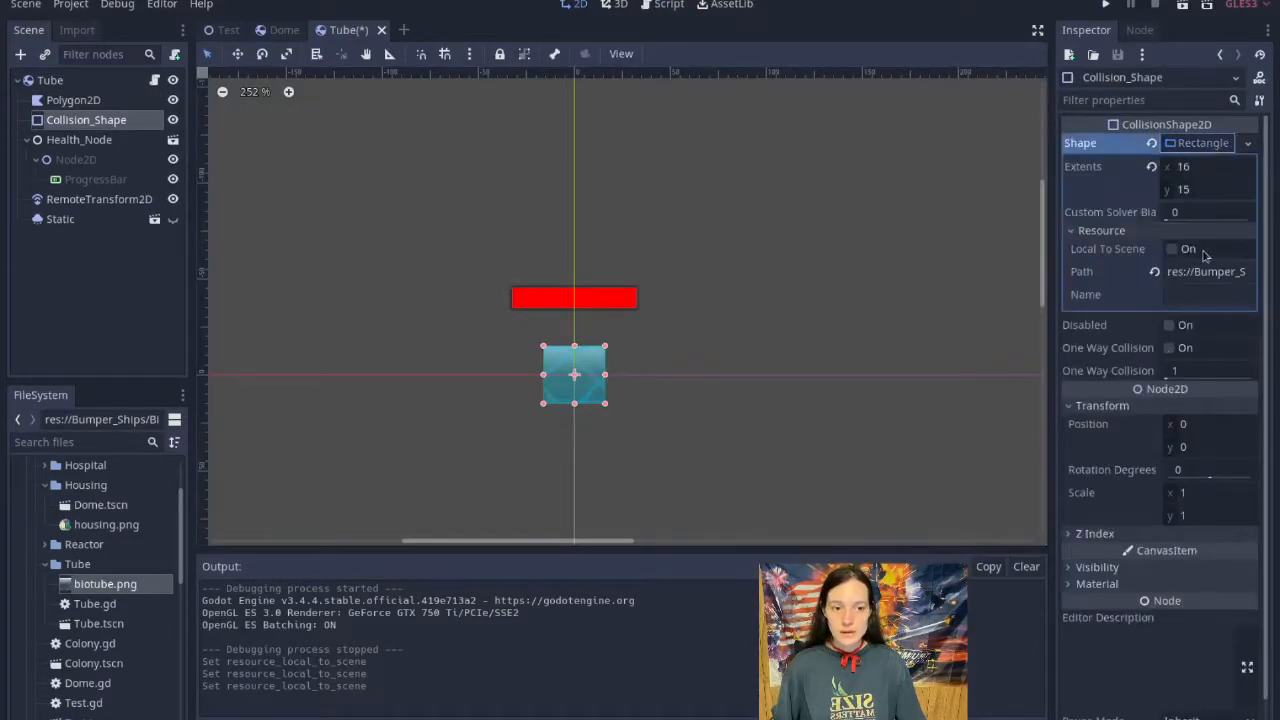
pyautogui.click(1172, 248)
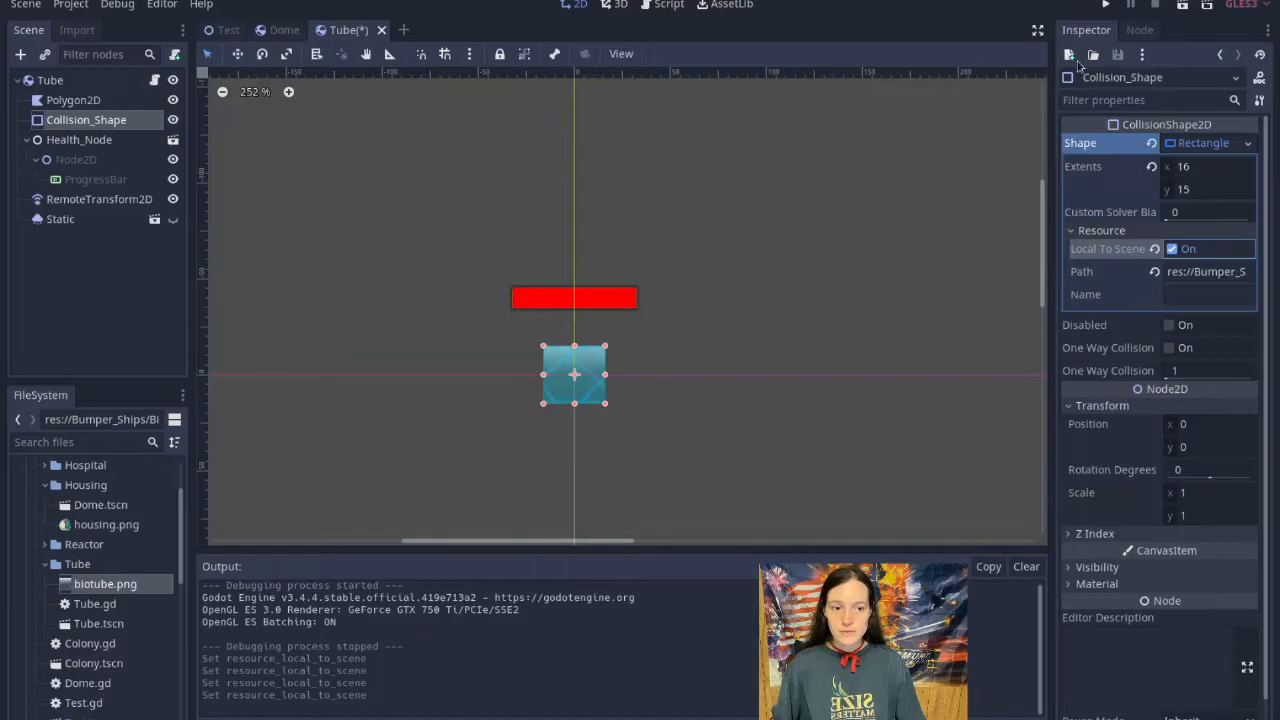
pyautogui.click(1104, 4)
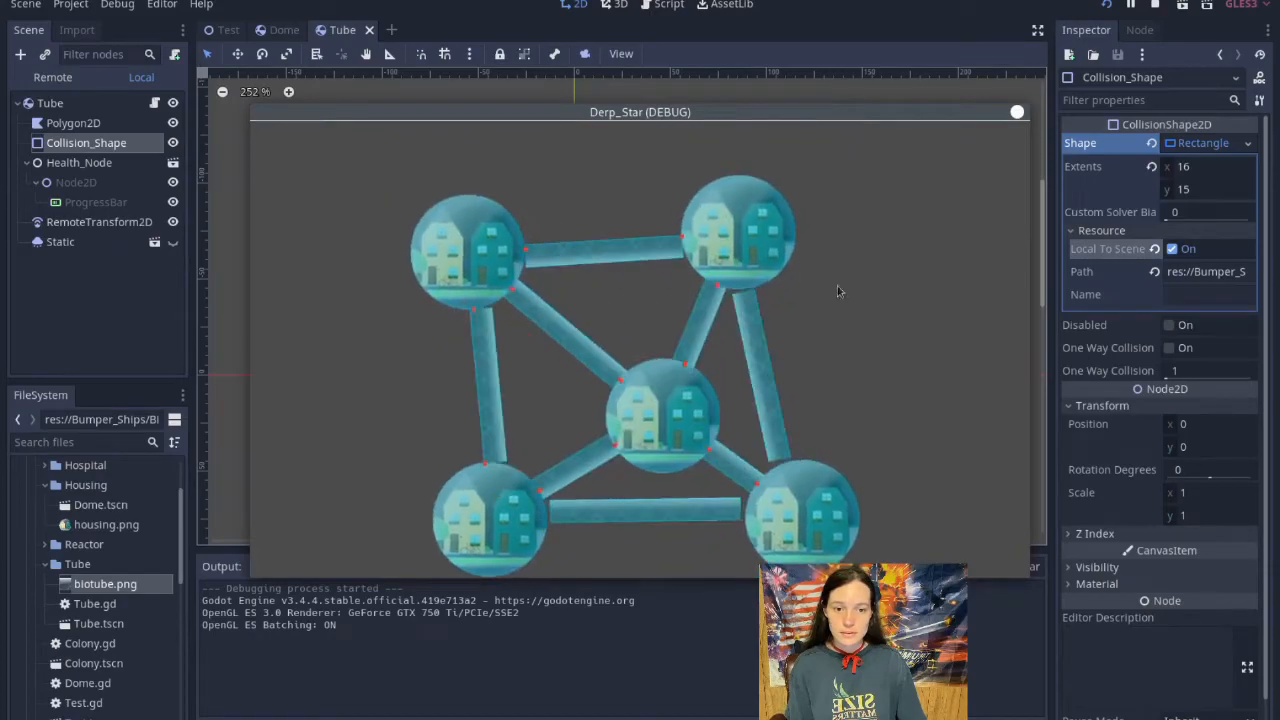
# Close the running colony after checking the stretched, angled tubes.
pyautogui.click(284, 30)
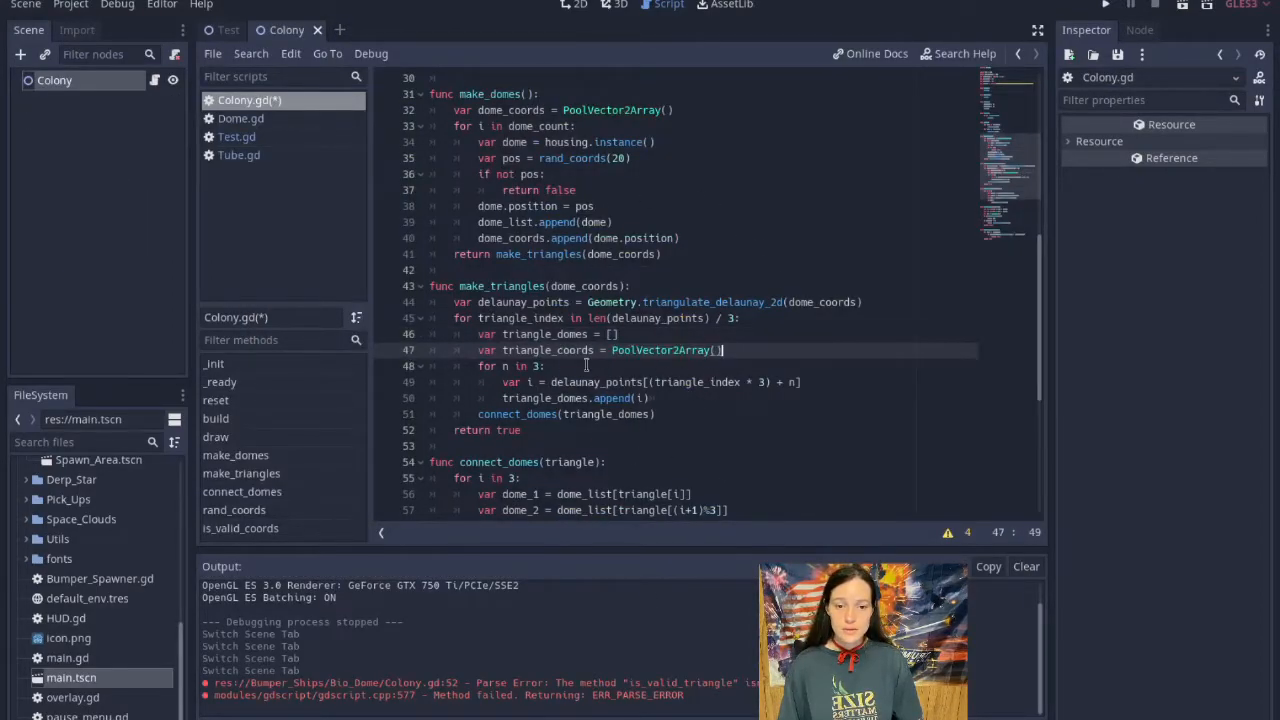
pyautogui.moveTo(796, 432)
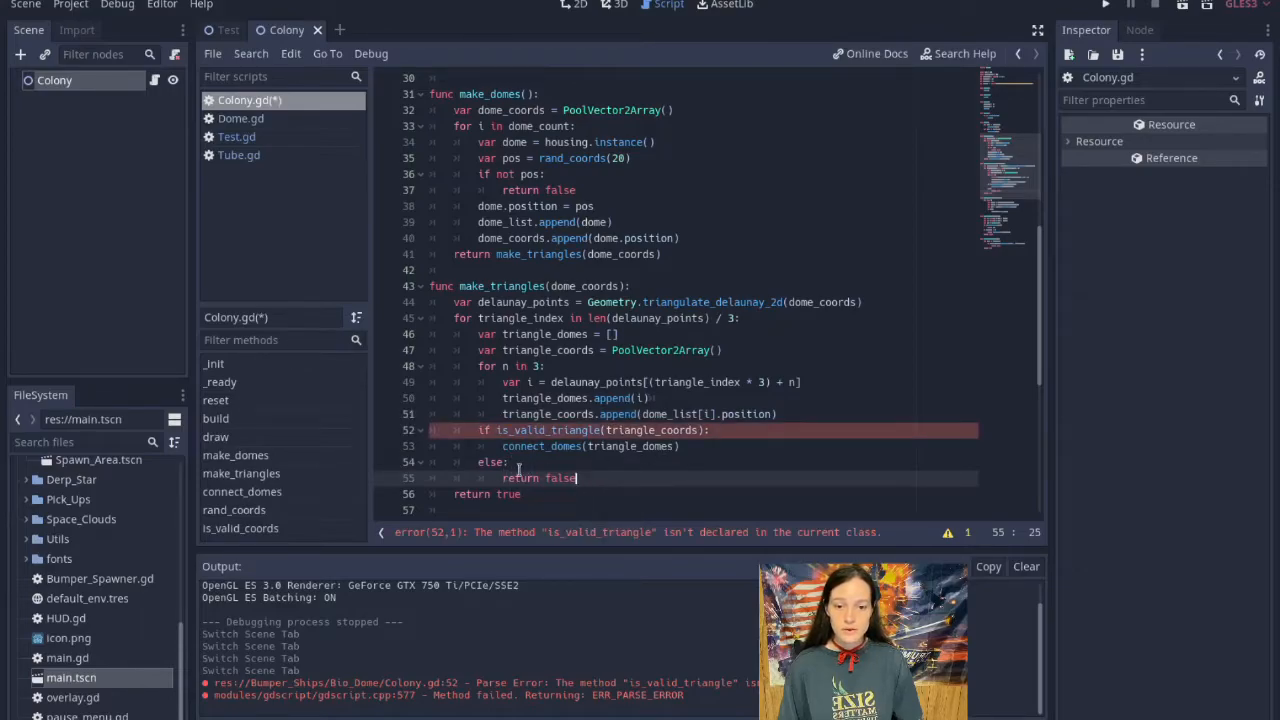
# Scroll through Colony.gd make_triangles while adding the is_valid_triangle check.
pyautogui.scroll(-3)
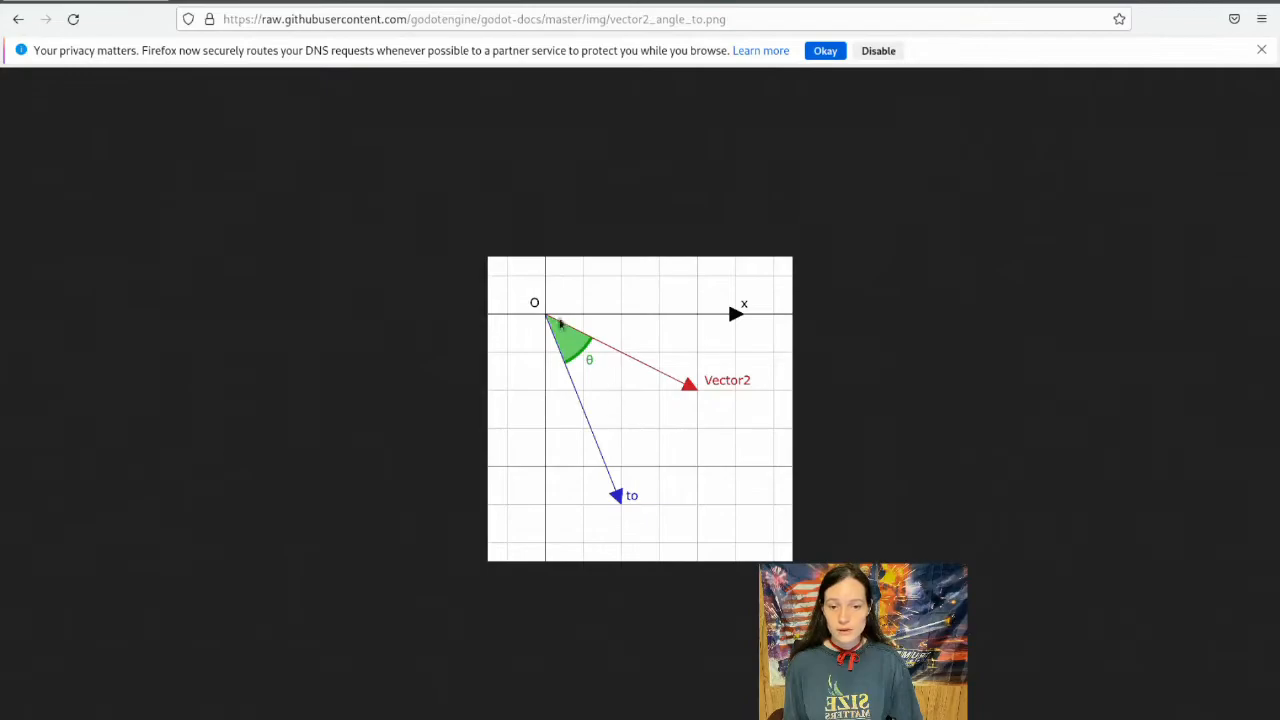
pyautogui.moveTo(610, 544)
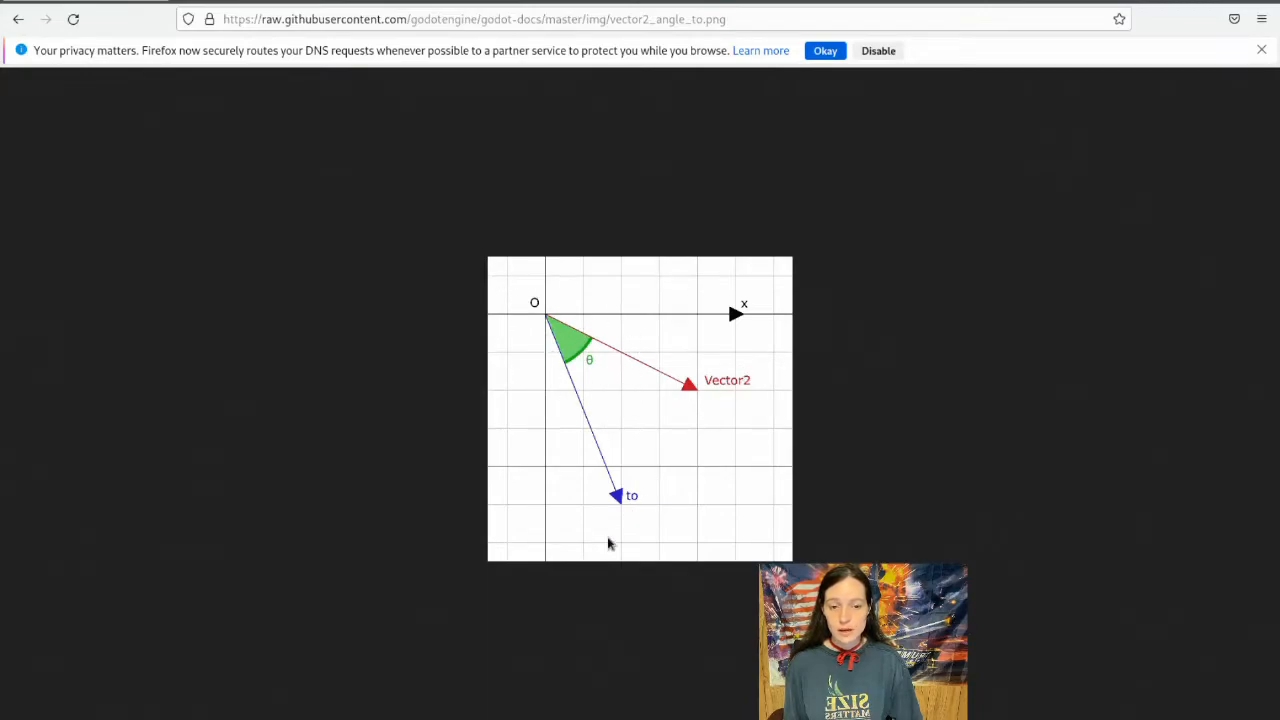